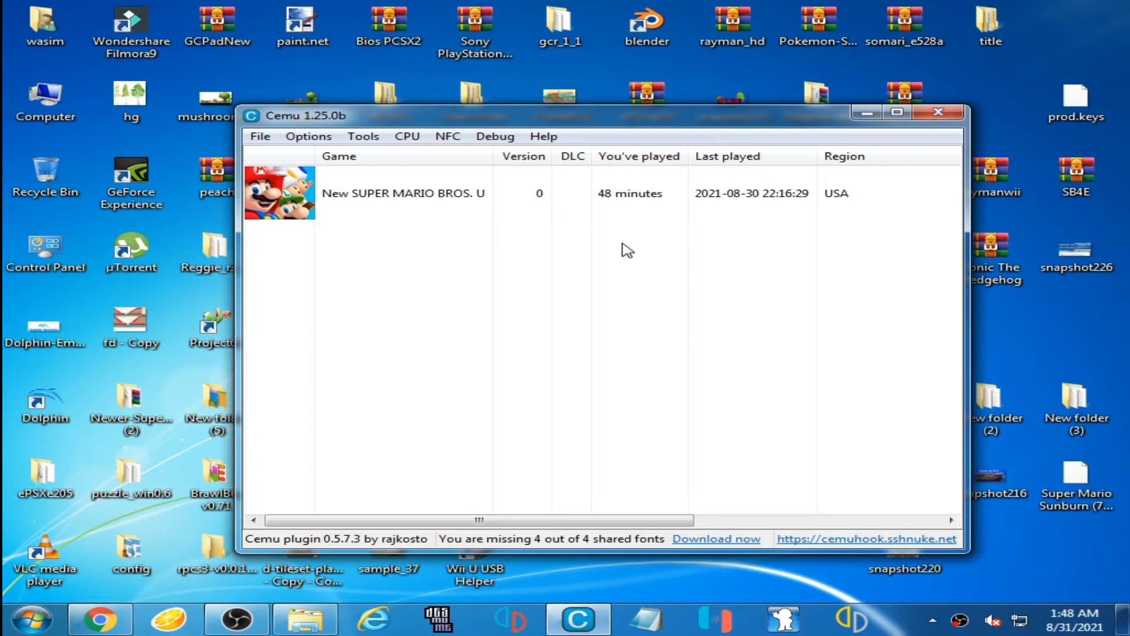
pyautogui.moveTo(334, 178)
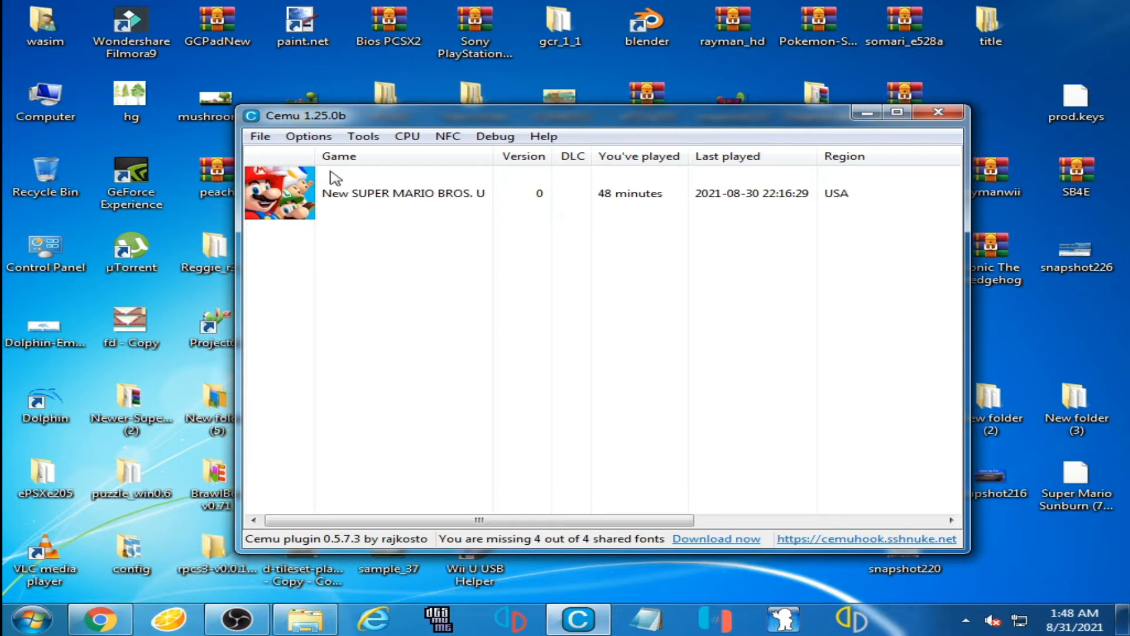
# Step: Open Cemu's Graphics settings and check the Graphics API dropdown, which offers only OpenGL
pyautogui.click(308, 136)
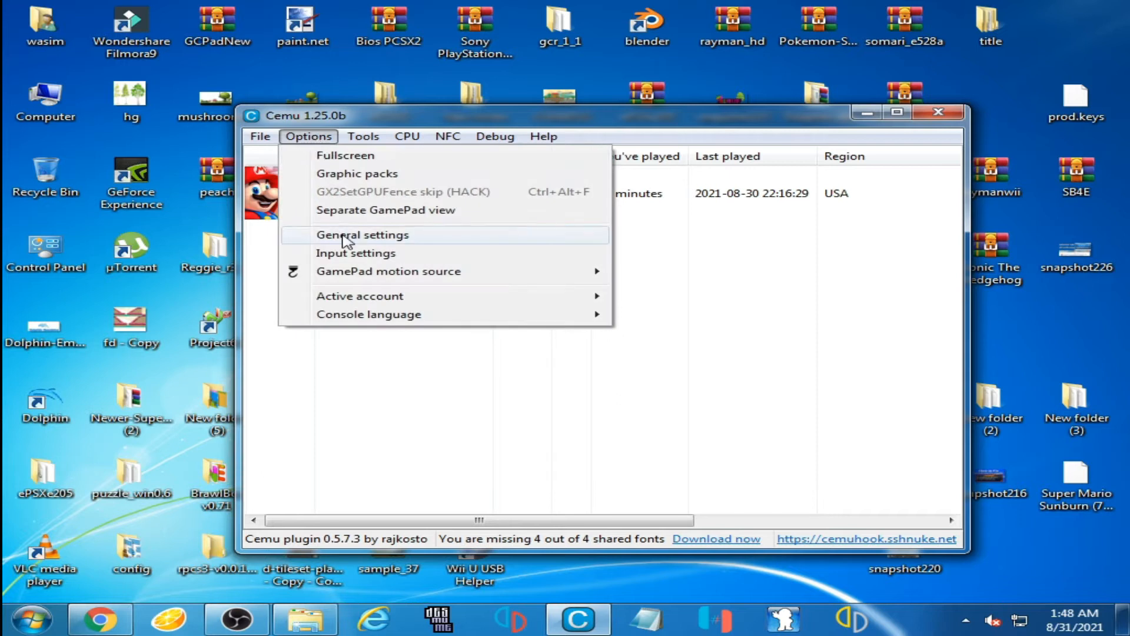
pyautogui.click(362, 235)
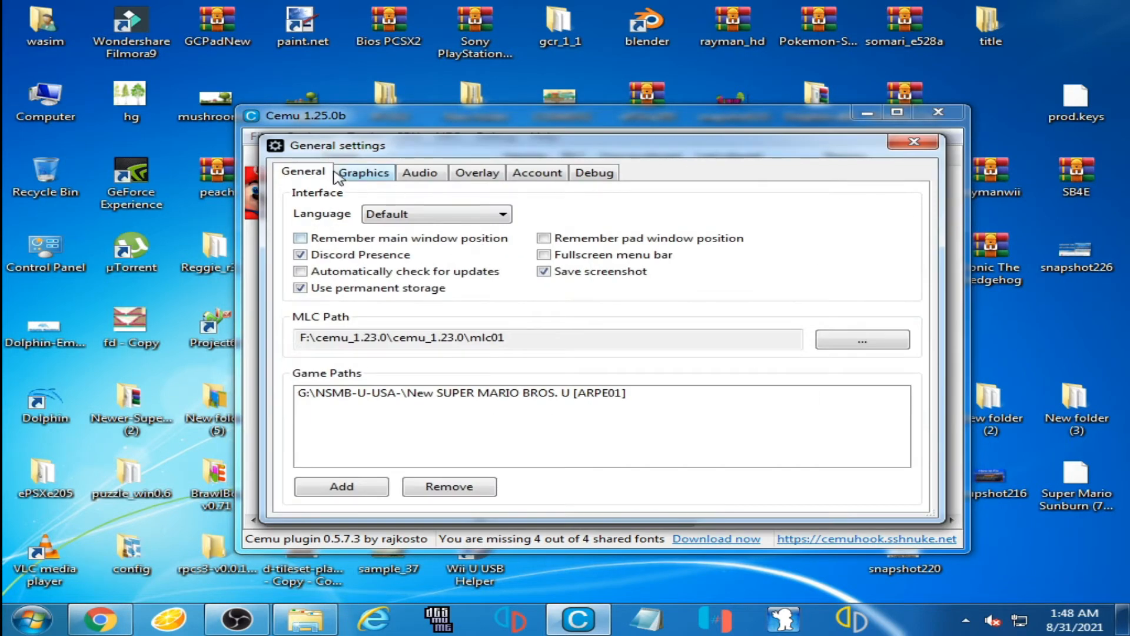
pyautogui.click(363, 173)
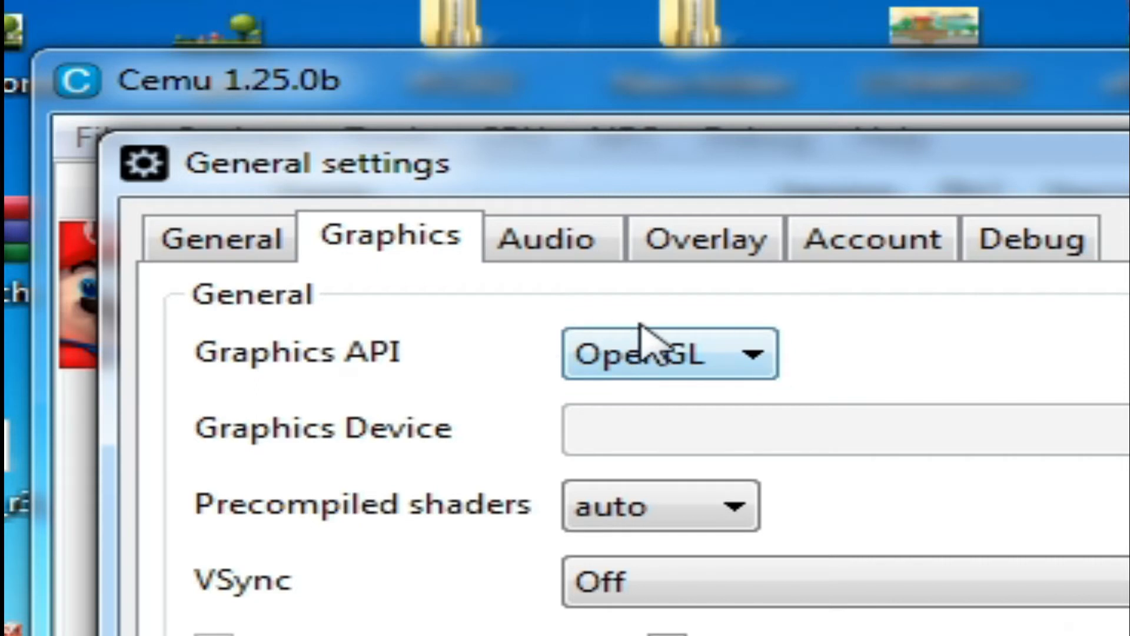
pyautogui.moveTo(703, 385)
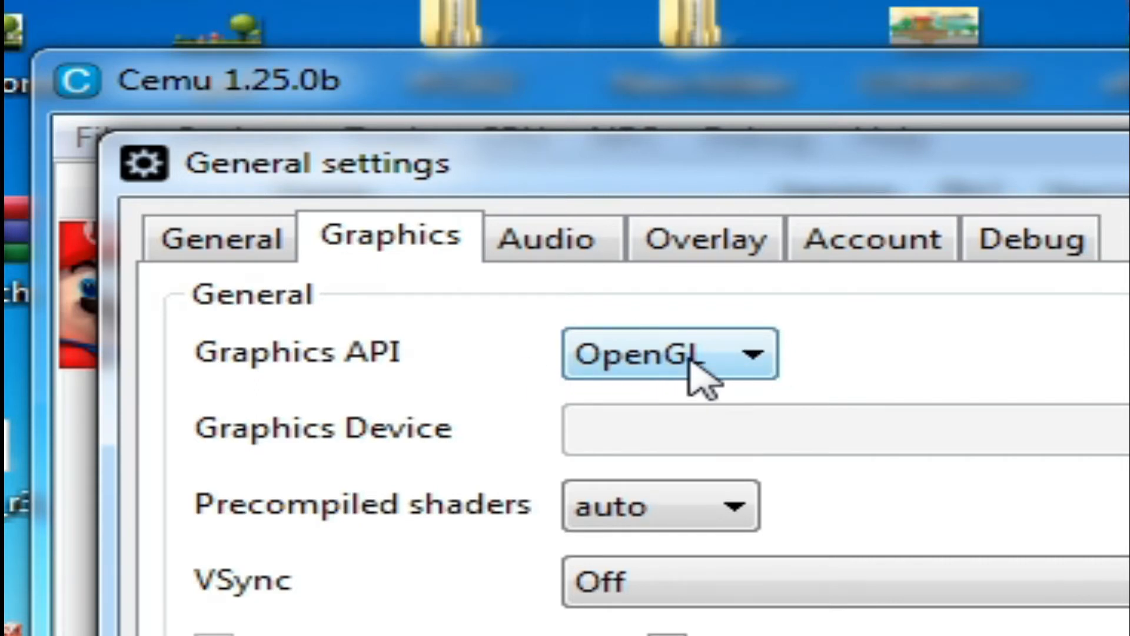
pyautogui.click(667, 353)
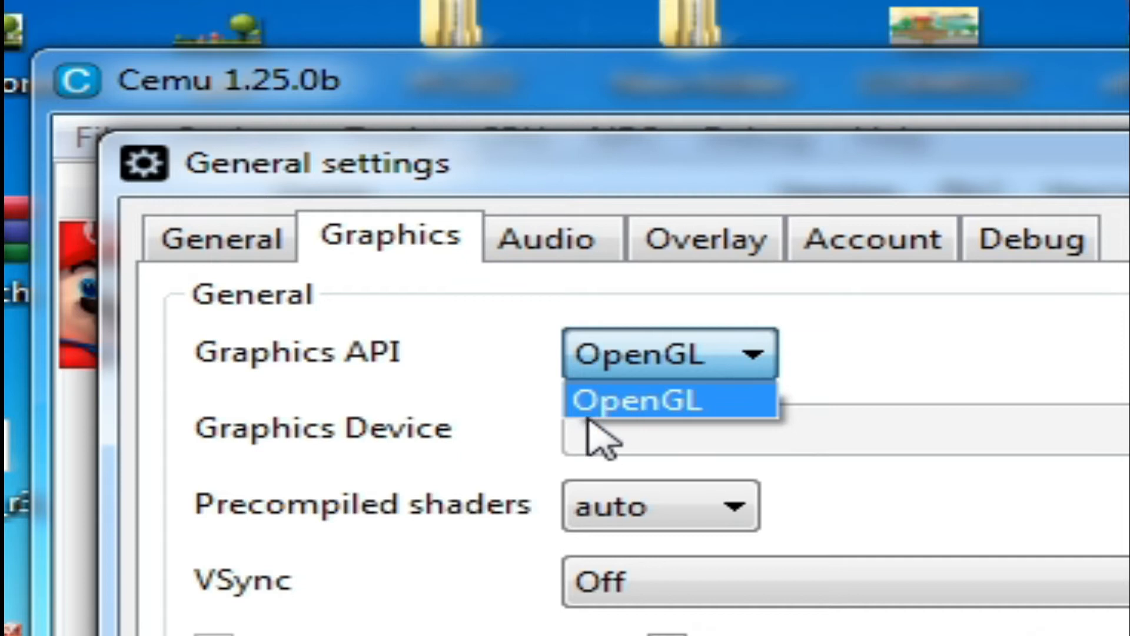
pyautogui.moveTo(364, 378)
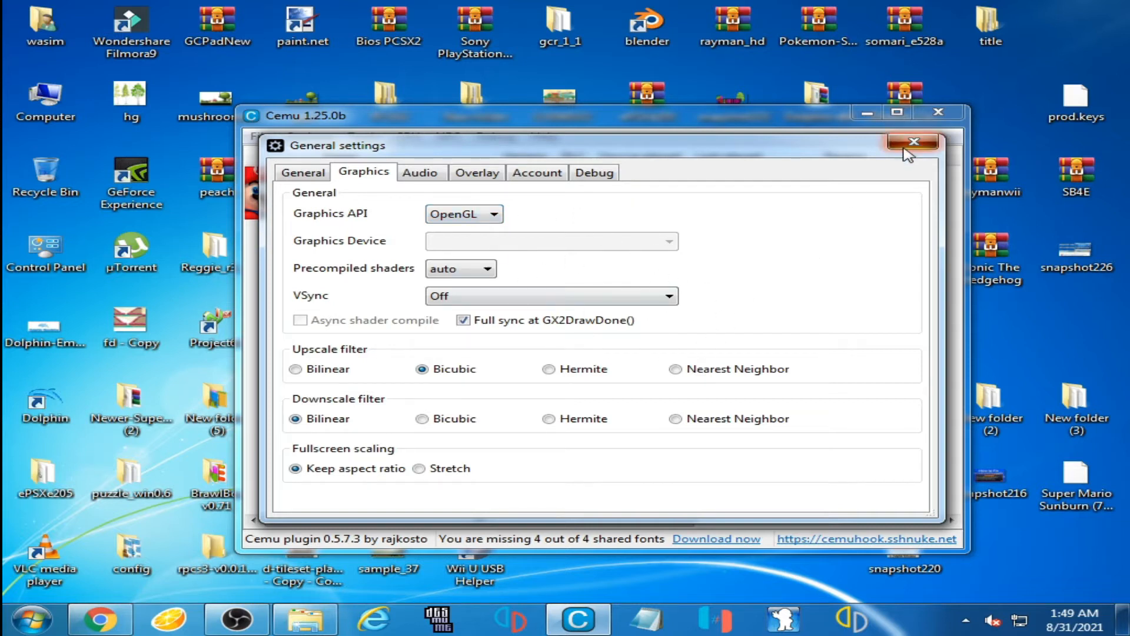
# Step: Close Cemu's General settings and main window, then open the Computer folder
pyautogui.click(914, 141)
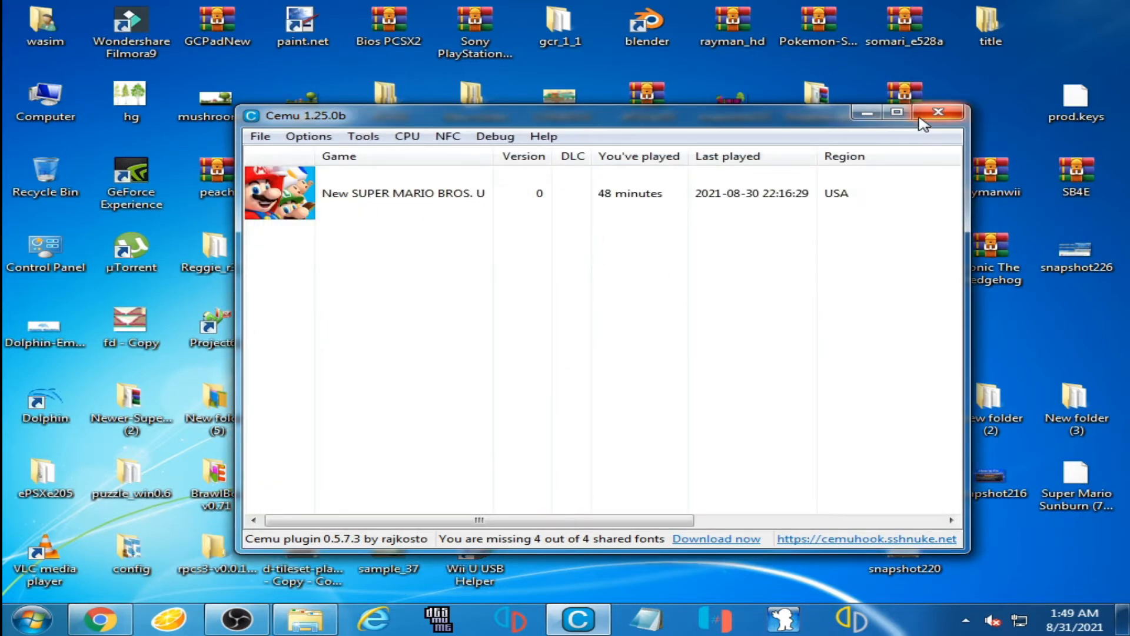
pyautogui.click(938, 111)
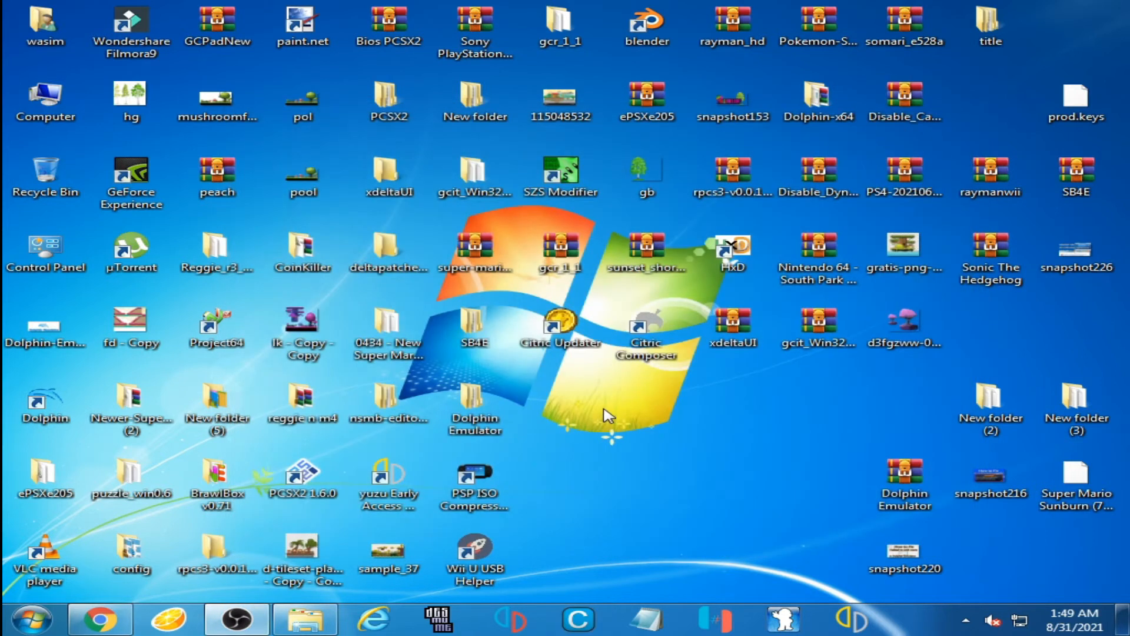
pyautogui.click(45, 101)
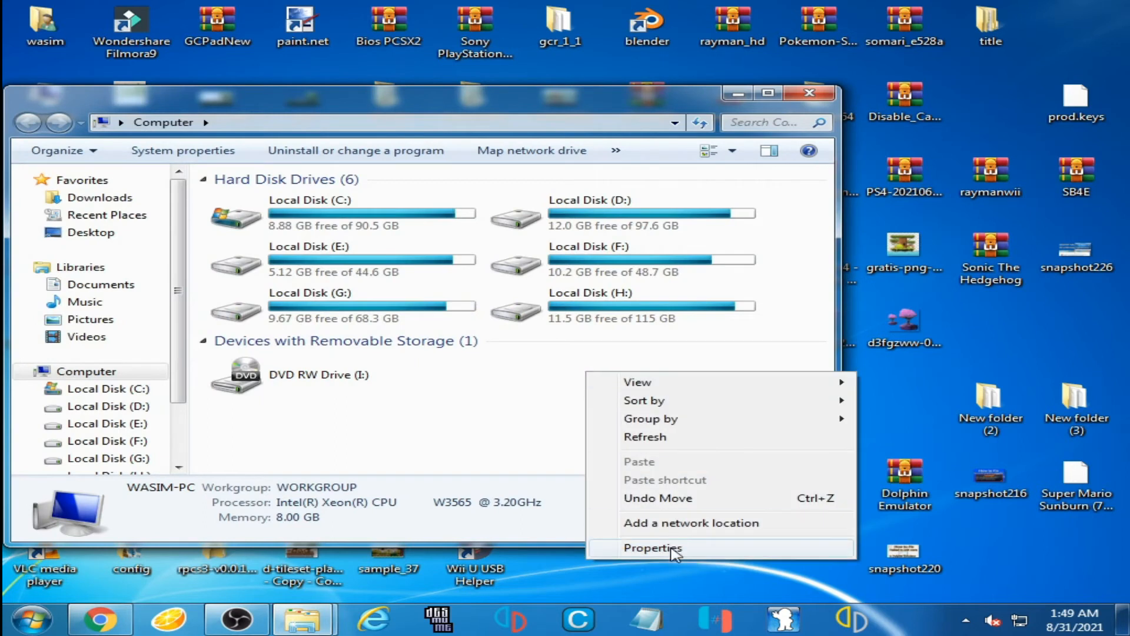
# Step: Open Device Manager from system properties and expand Display adapters to show the GTX 750
pyautogui.click(651, 548)
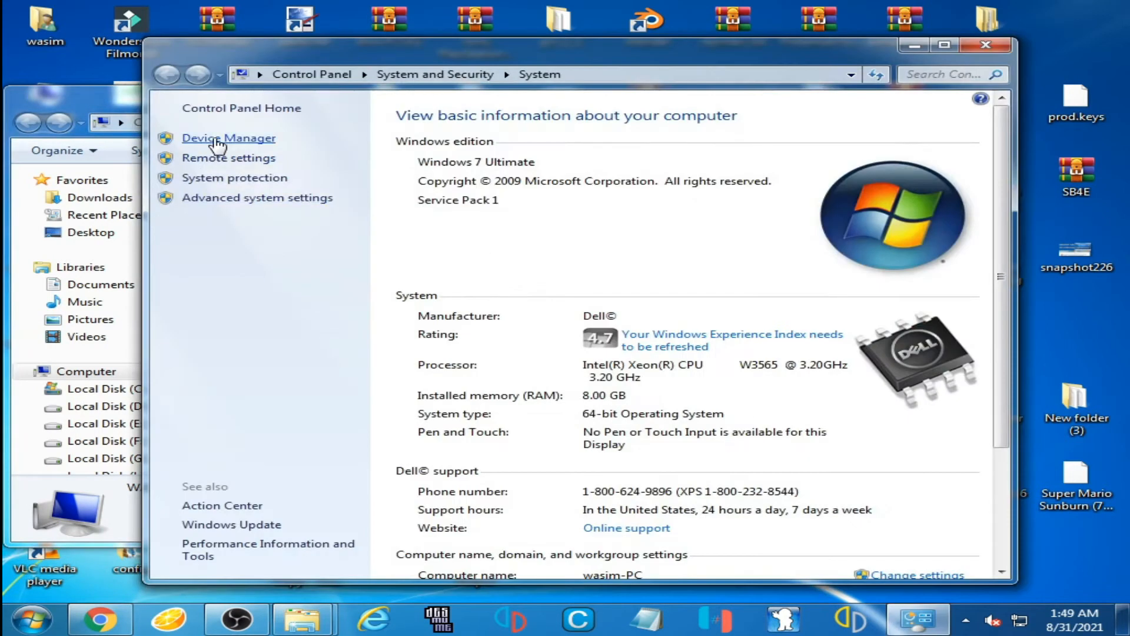
pyautogui.click(228, 138)
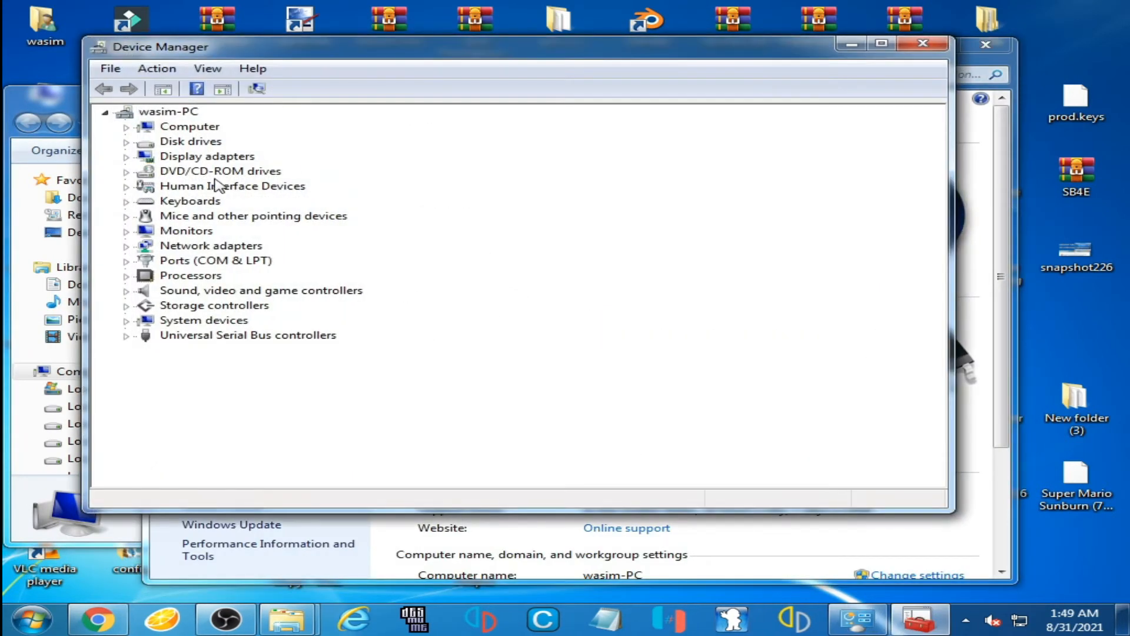
pyautogui.moveTo(209, 162)
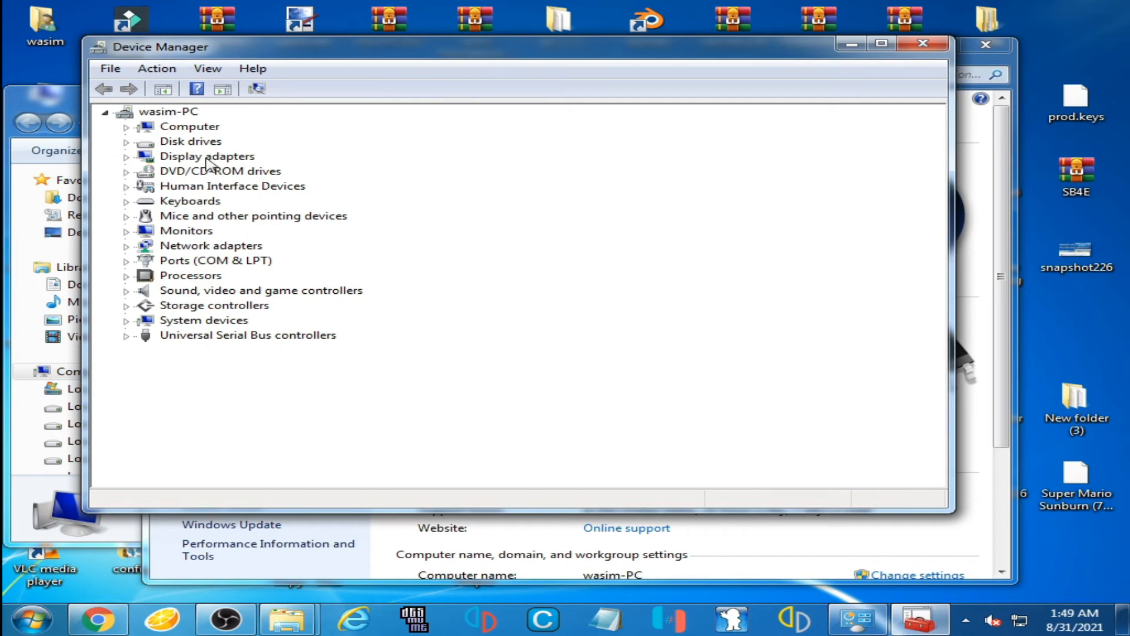
pyautogui.click(126, 157)
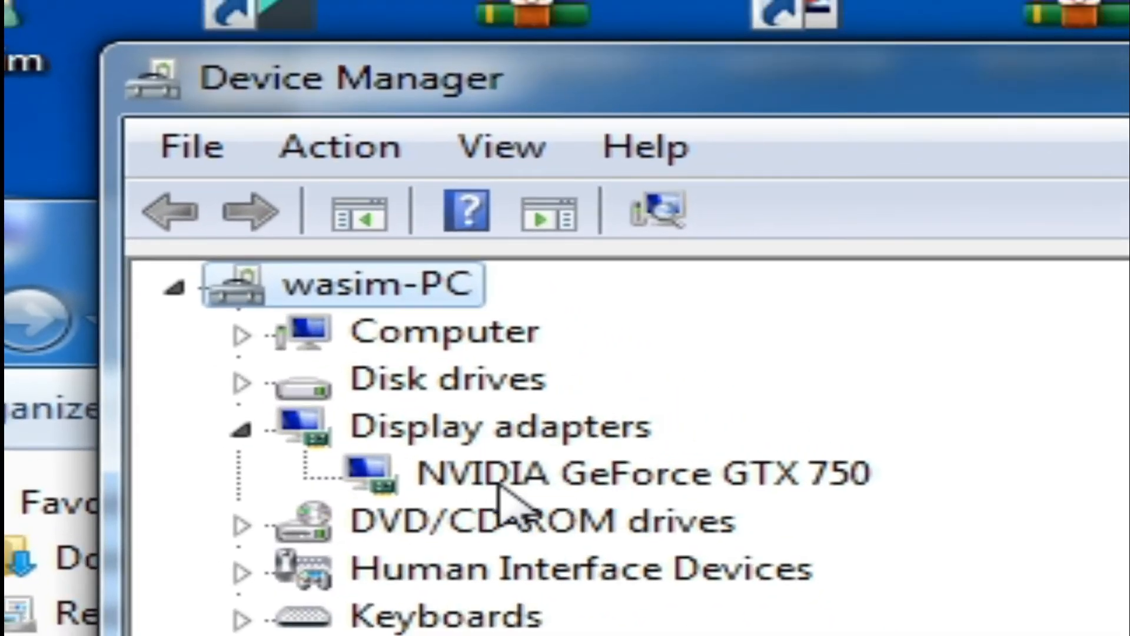
pyautogui.moveTo(609, 498)
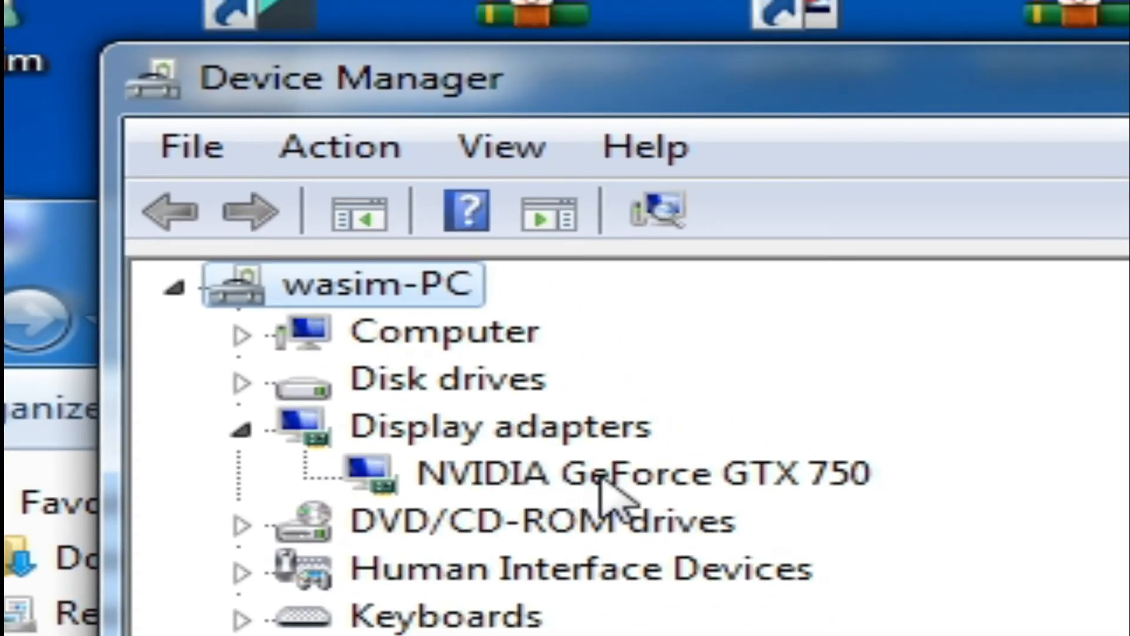
pyautogui.moveTo(1081, 544)
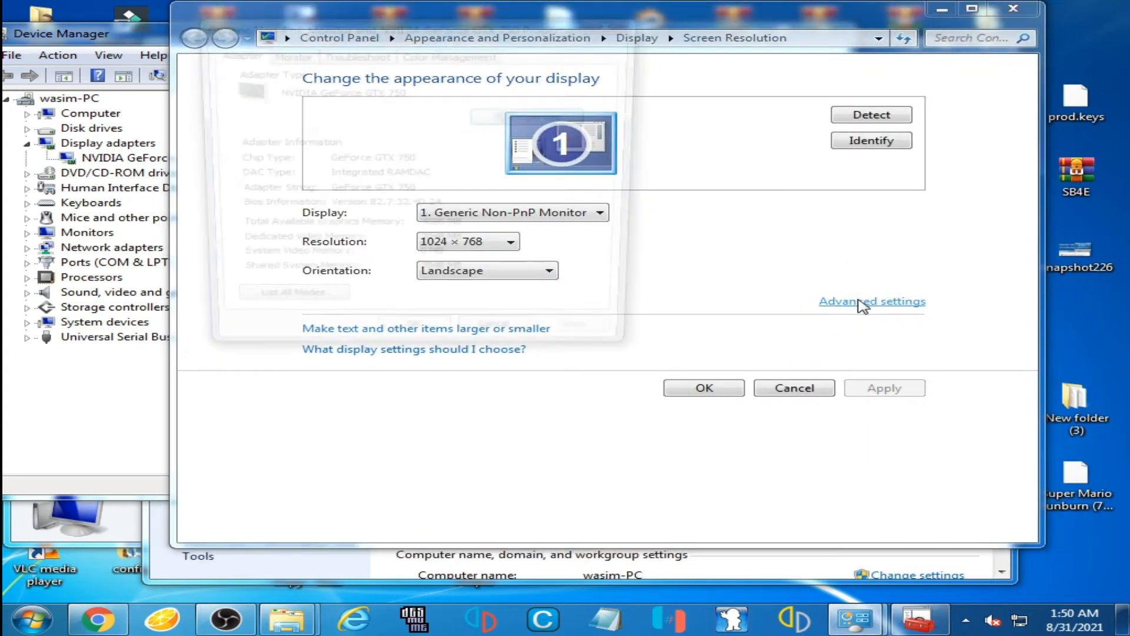
# Step: Open the adapter's Advanced settings, showing a GeForce GTX 750 with 2048 MB video memory
pyautogui.click(871, 301)
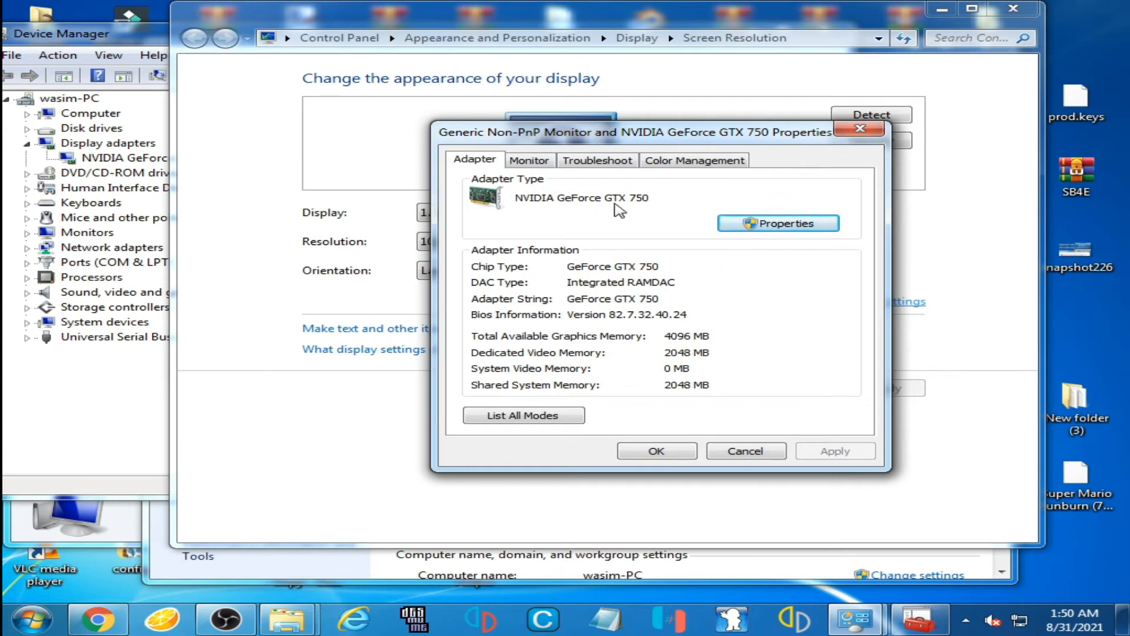
pyautogui.moveTo(549, 358)
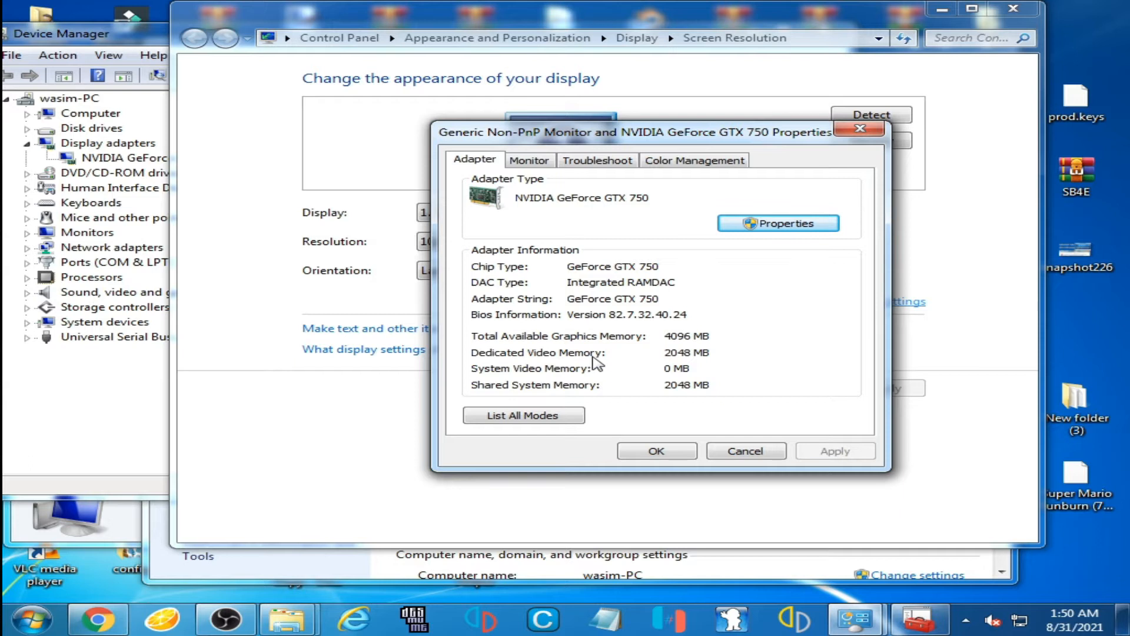
pyautogui.moveTo(684, 366)
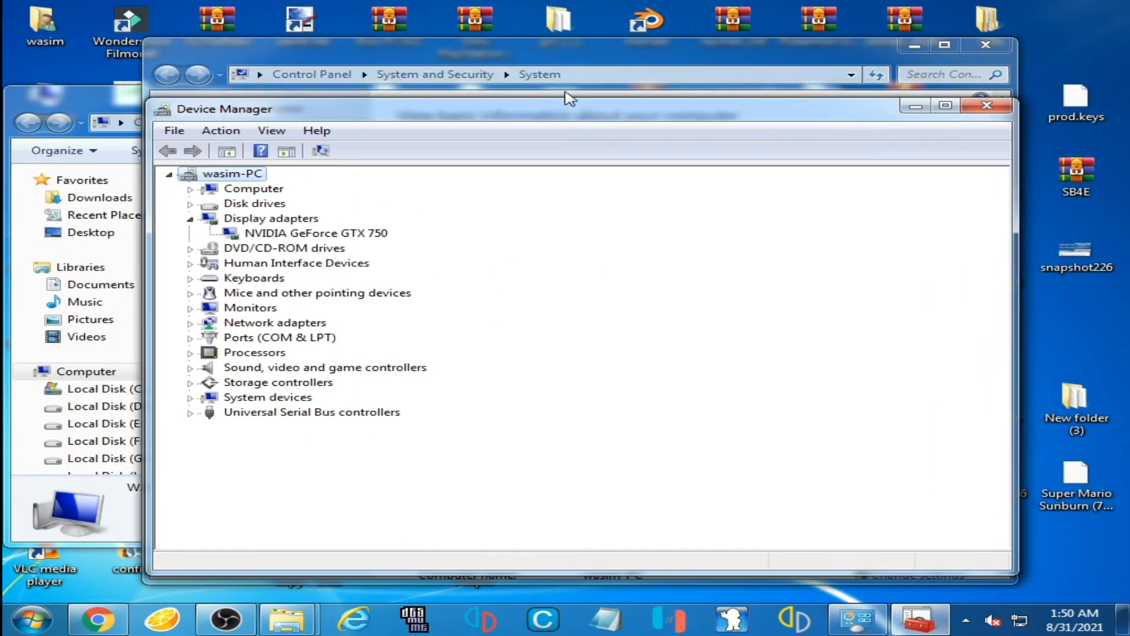
pyautogui.moveTo(413, 264)
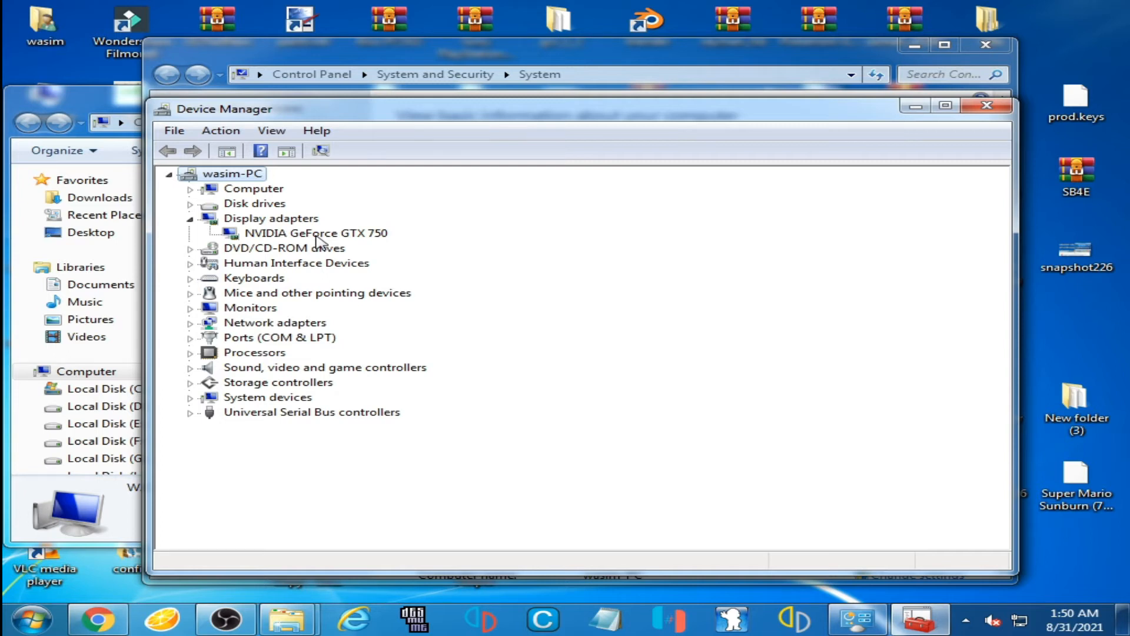
pyautogui.moveTo(385, 235)
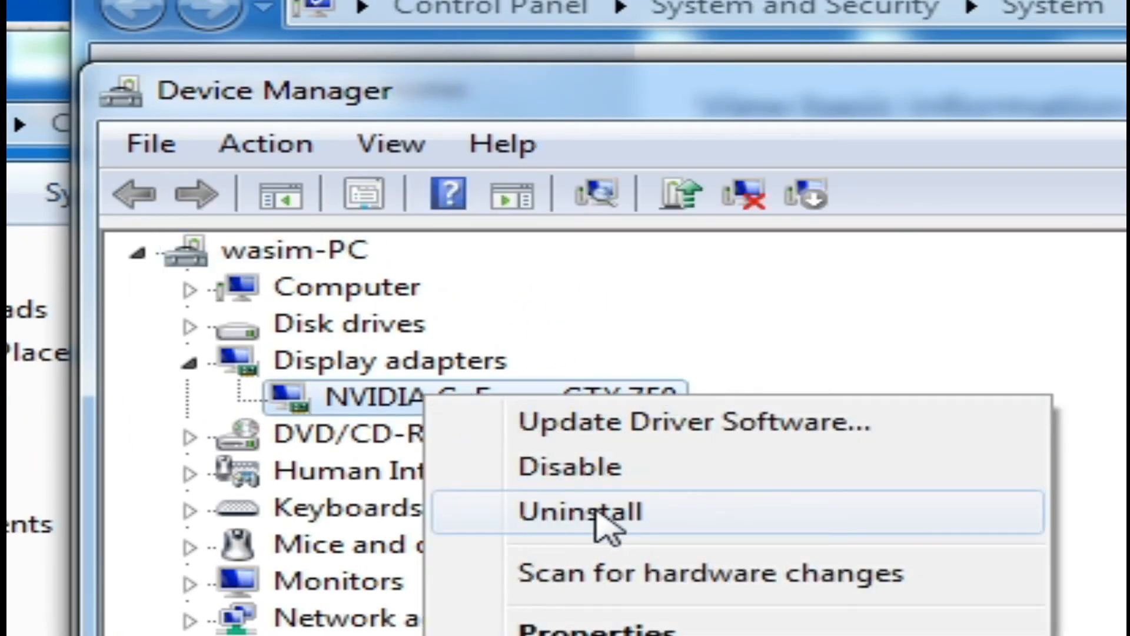
pyautogui.moveTo(606, 526)
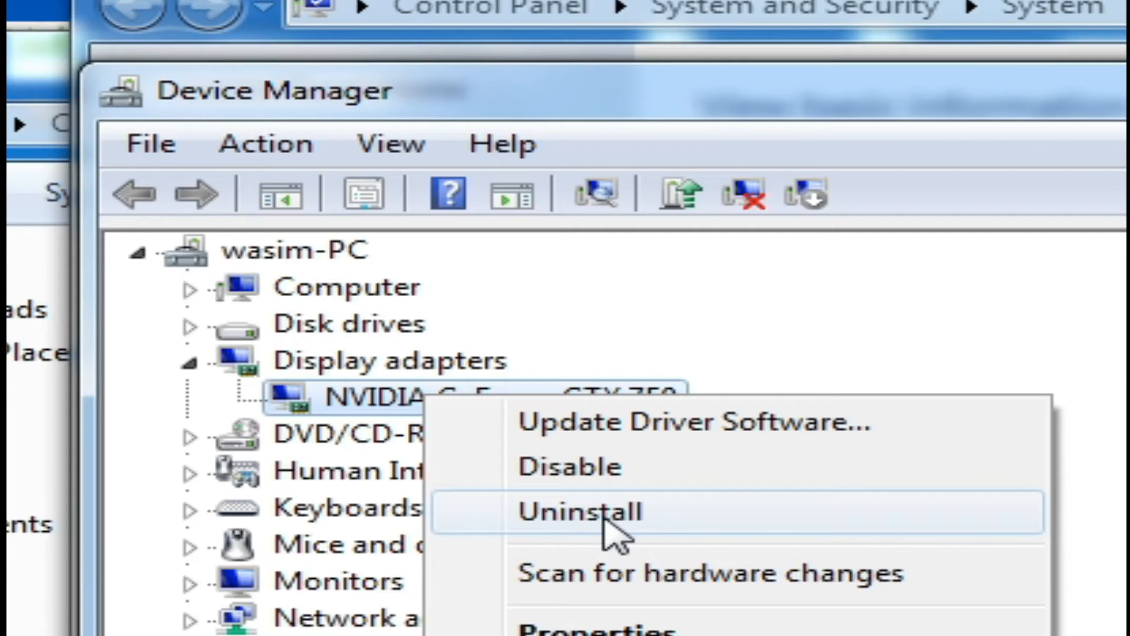
# Step: Confirm uninstalling the NVIDIA GeForce GTX 750 display adapter driver
pyautogui.click(591, 513)
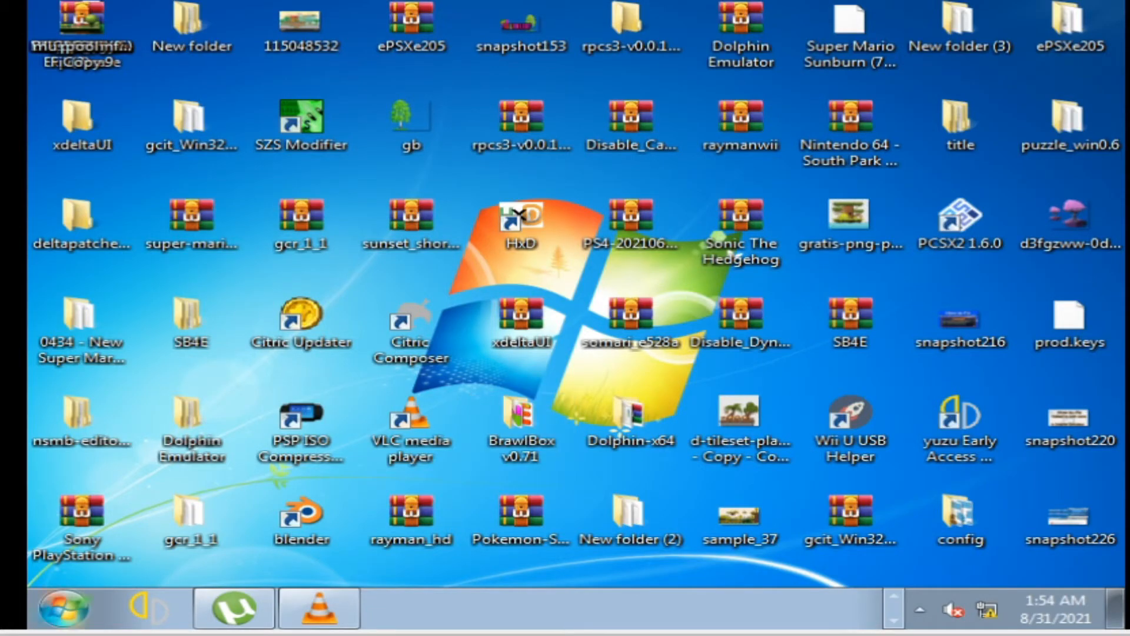
# Step: Open Computer and browse into Local Disk (H:), which holds the NVIDIA driver installers
pyautogui.click(61, 607)
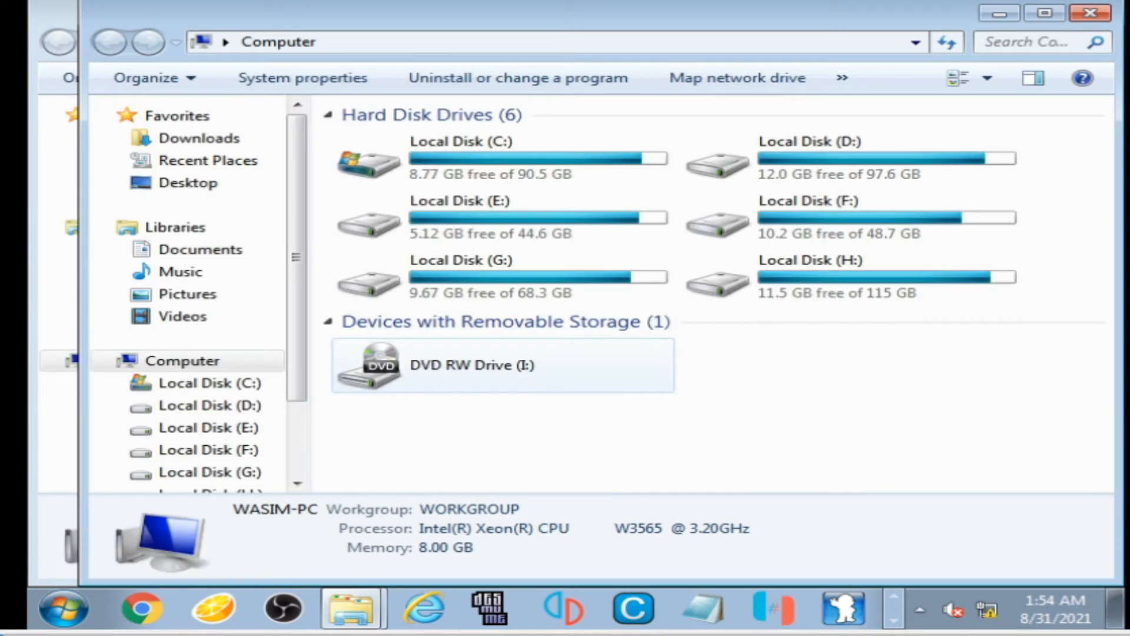
pyautogui.click(850, 277)
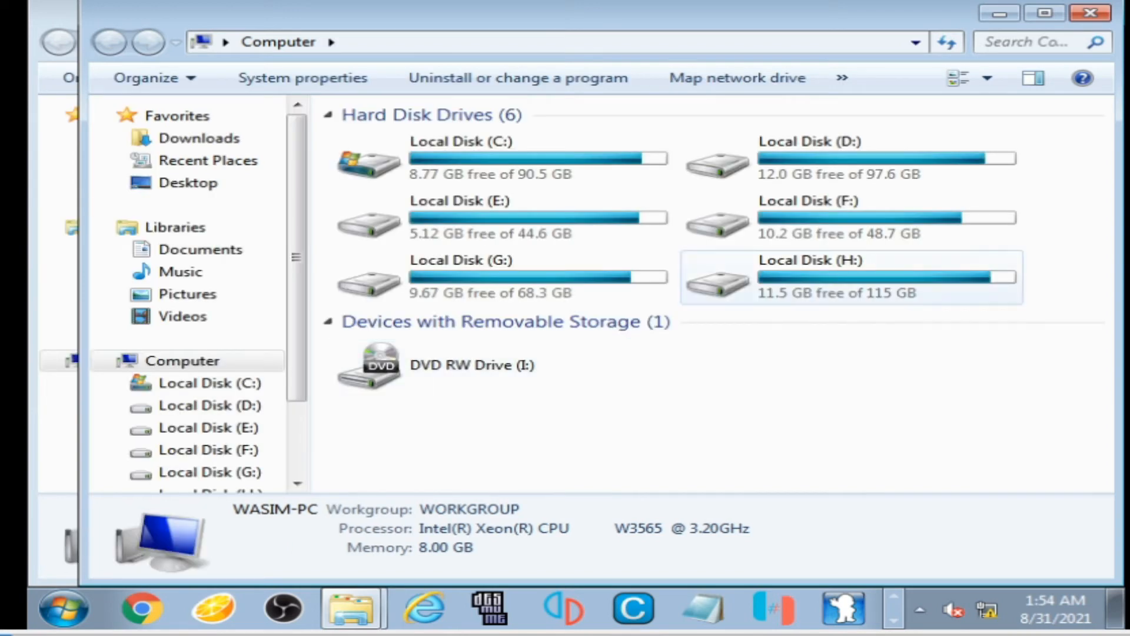
pyautogui.doubleClick(851, 278)
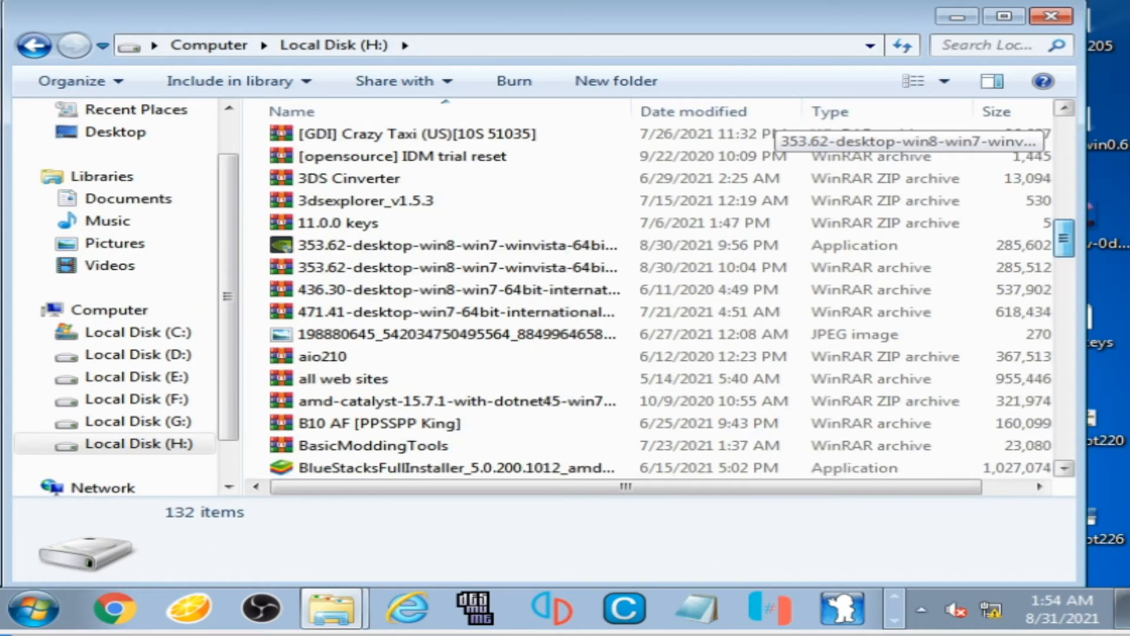
# Step: Extract the 471.41-desktop-win7-64bit-international archive with WinRAR into its own whql folder
pyautogui.click(453, 244)
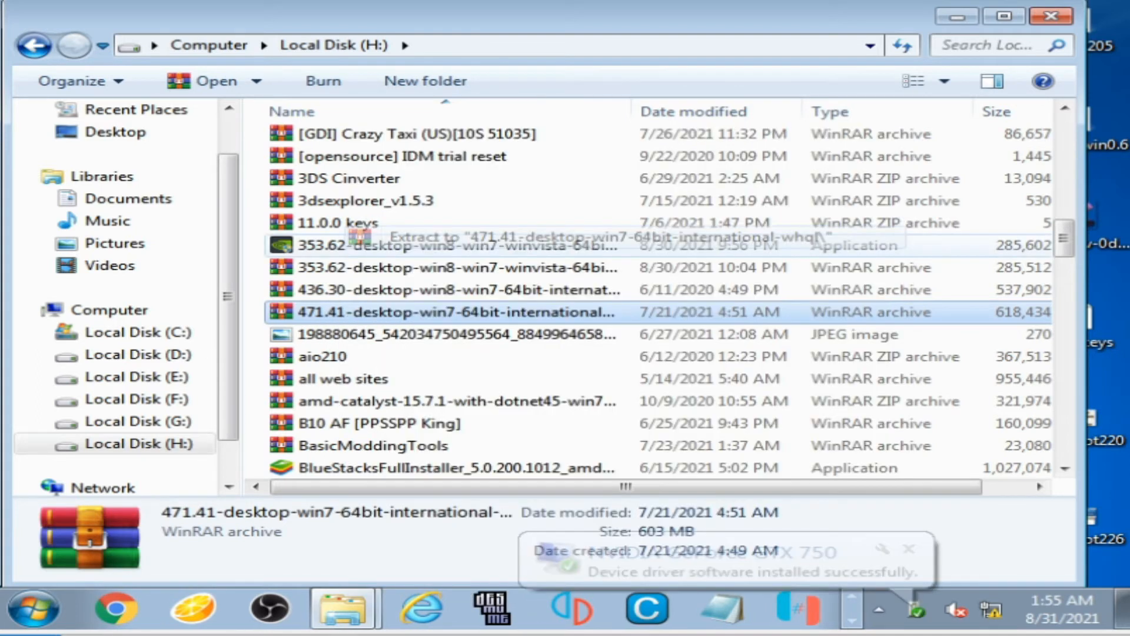
pyautogui.moveTo(454, 289)
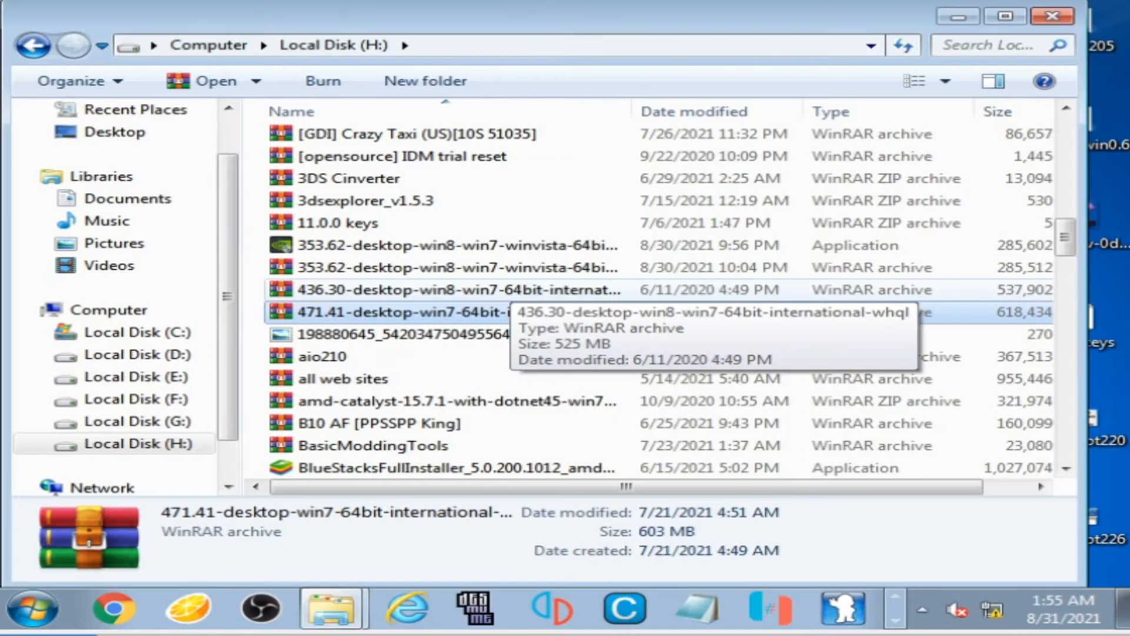
pyautogui.scroll(-3)
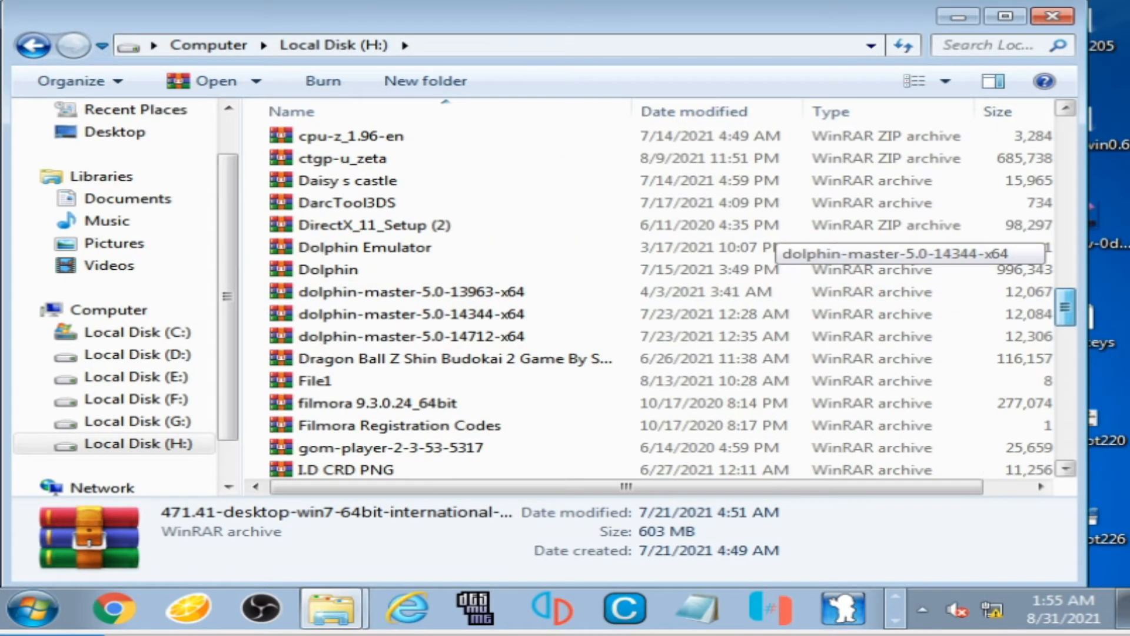
pyautogui.scroll(-3)
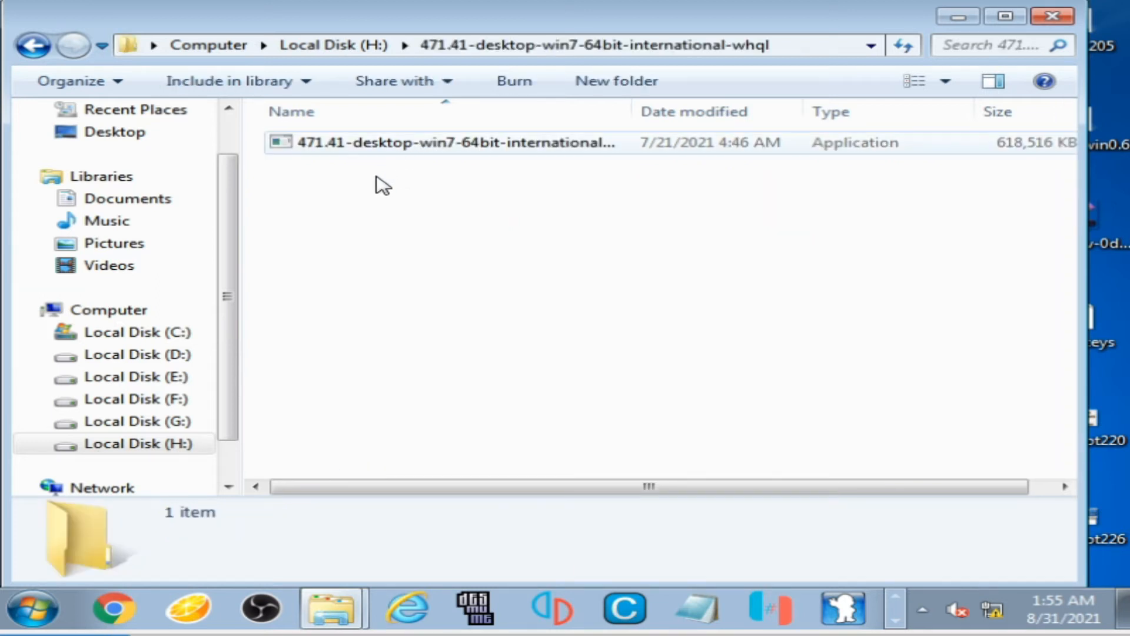
# Step: Launch the 471.41 installer and start a clean custom install of the graphics driver only
pyautogui.click(453, 142)
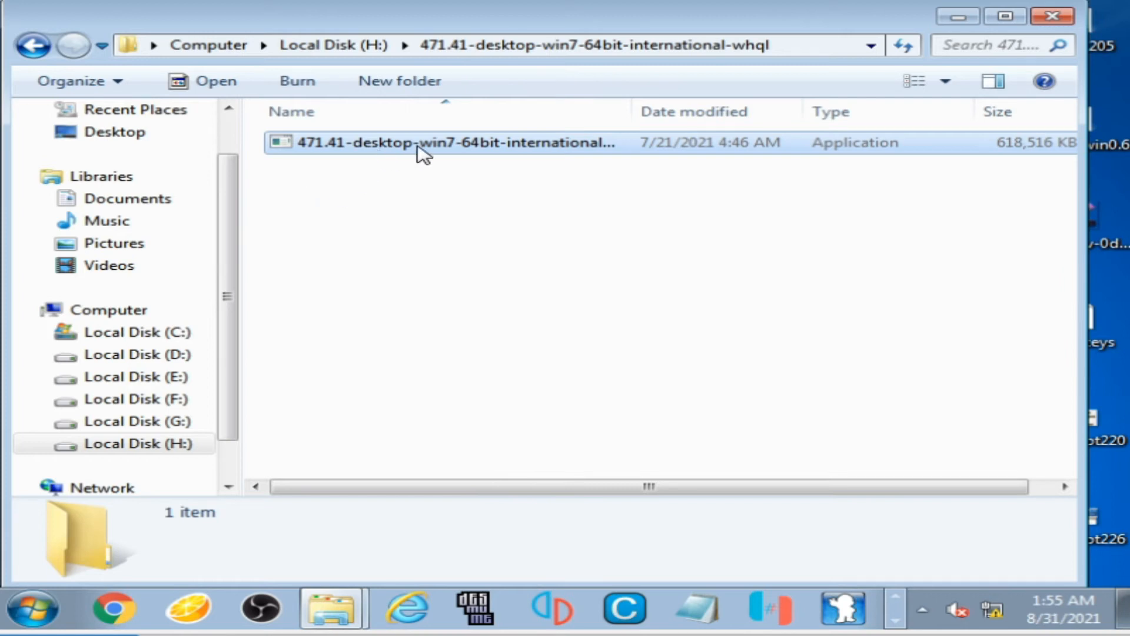
pyautogui.doubleClick(422, 142)
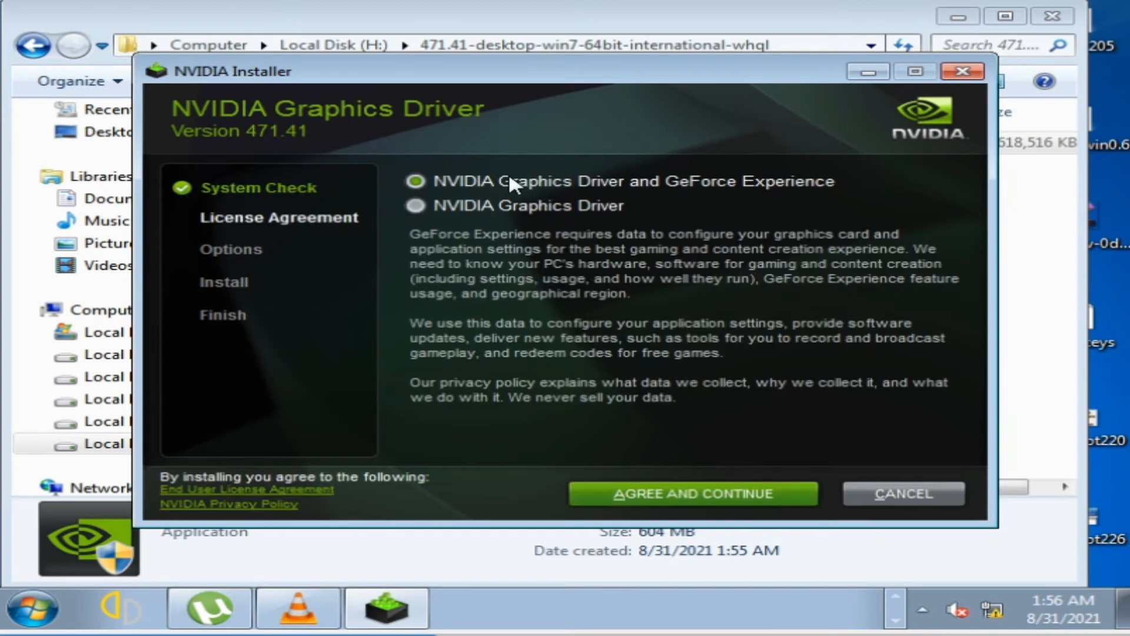
pyautogui.click(415, 205)
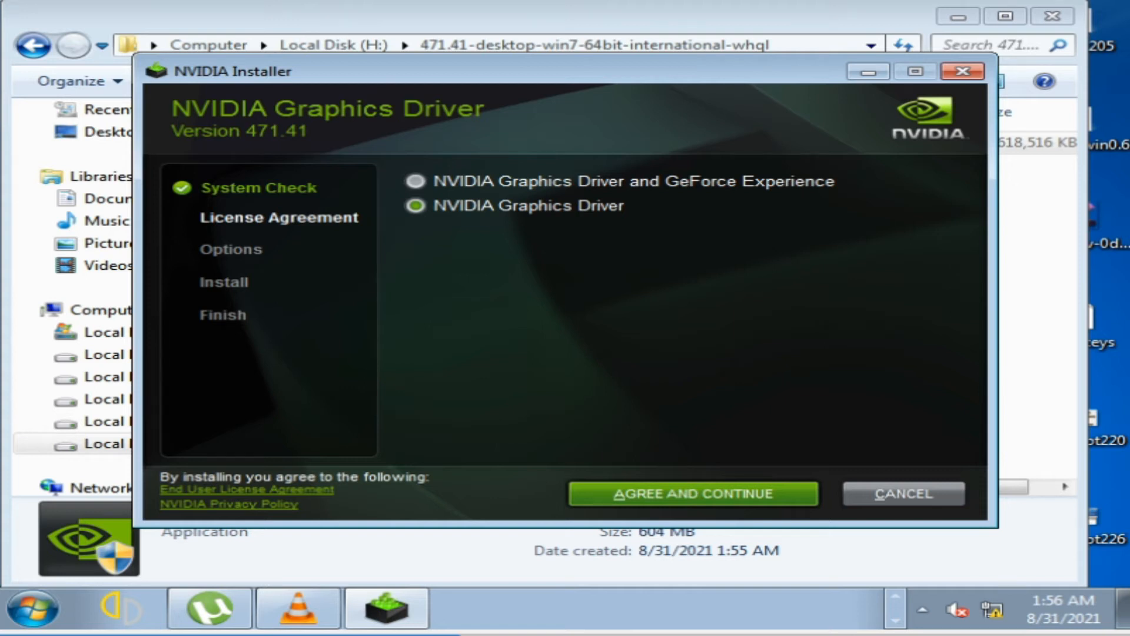
pyautogui.click(691, 493)
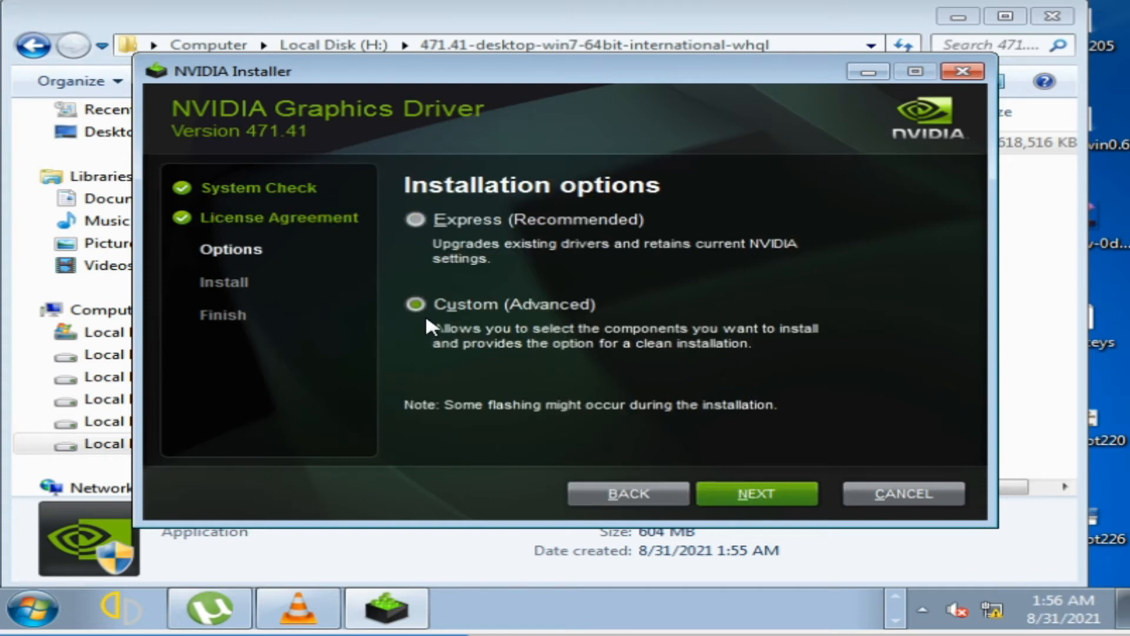
pyautogui.click(756, 493)
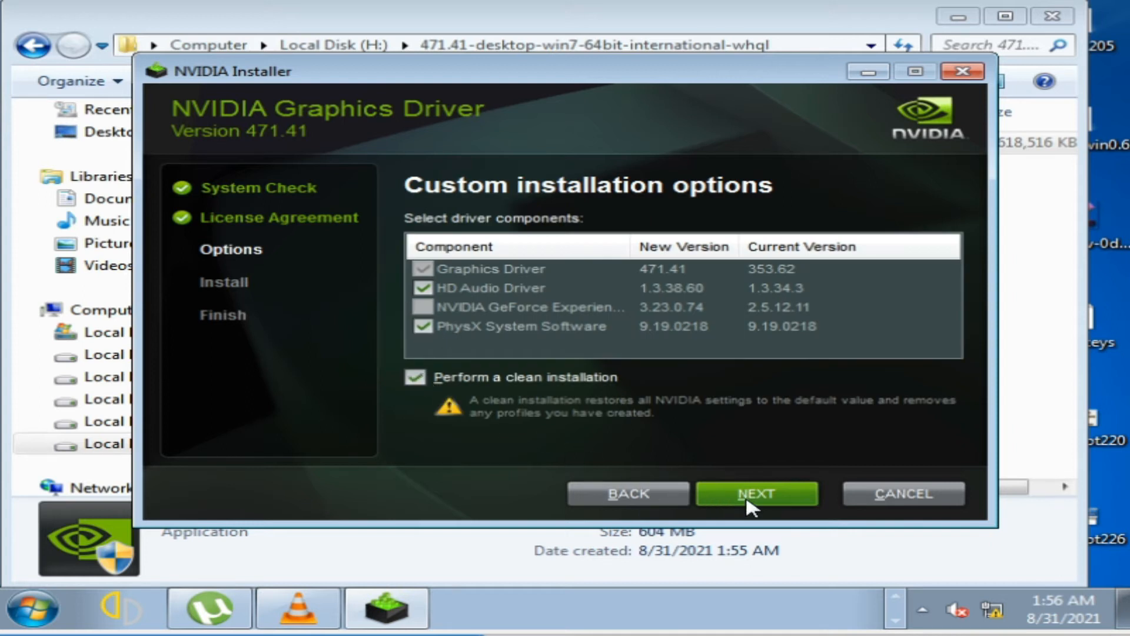
pyautogui.click(755, 494)
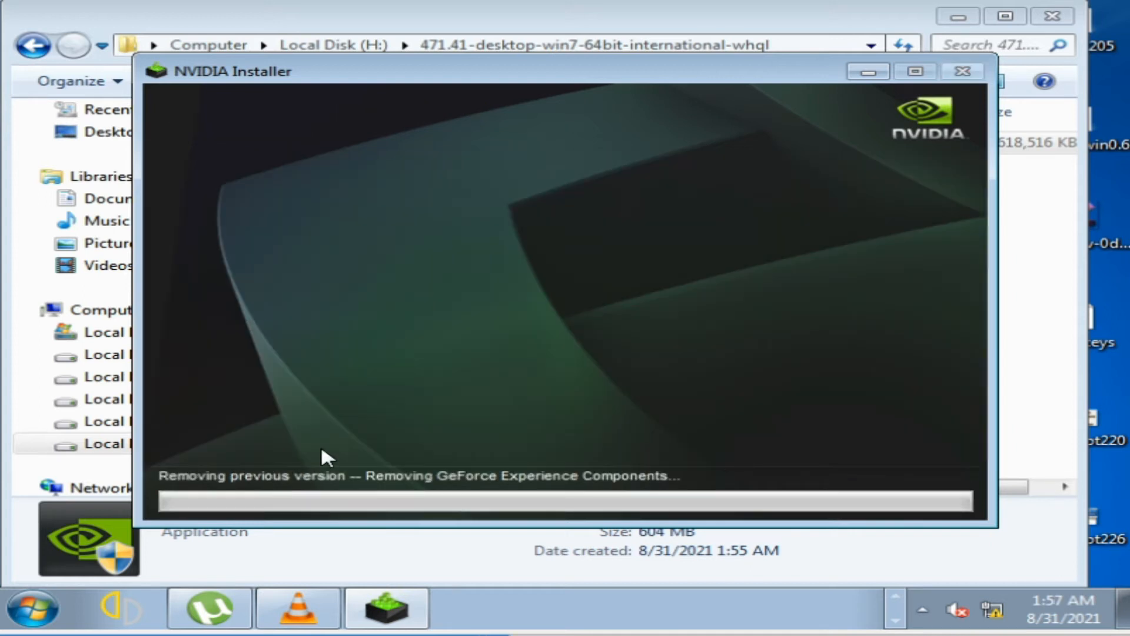
pyautogui.moveTo(328, 495)
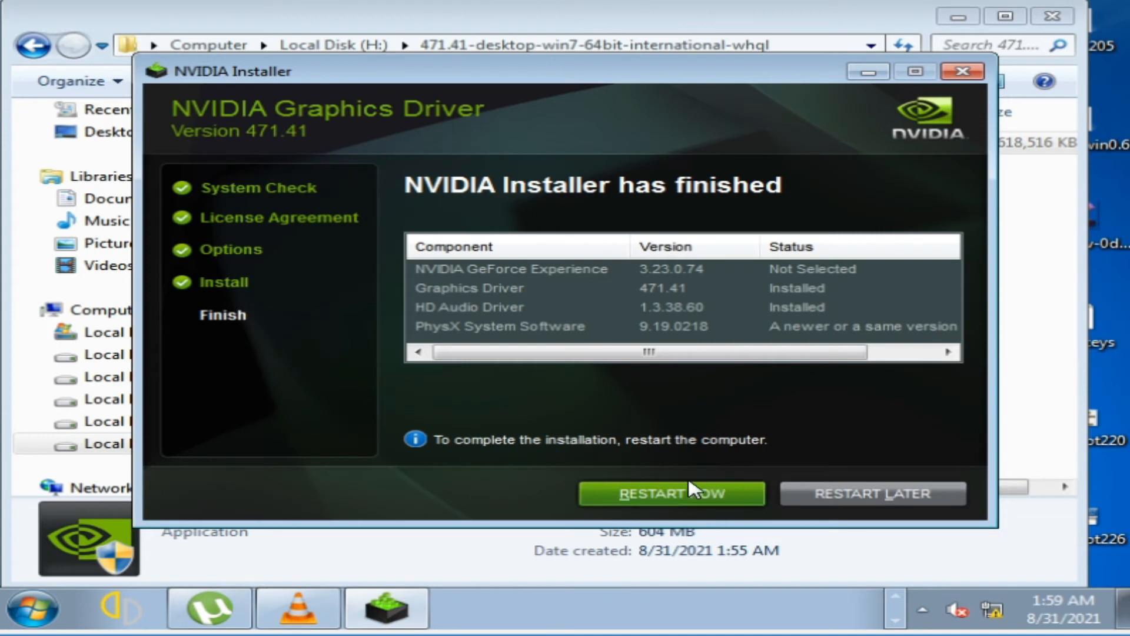
# Step: Restart the computer after the 471.41 graphics and HD Audio drivers finish installing
pyautogui.click(670, 493)
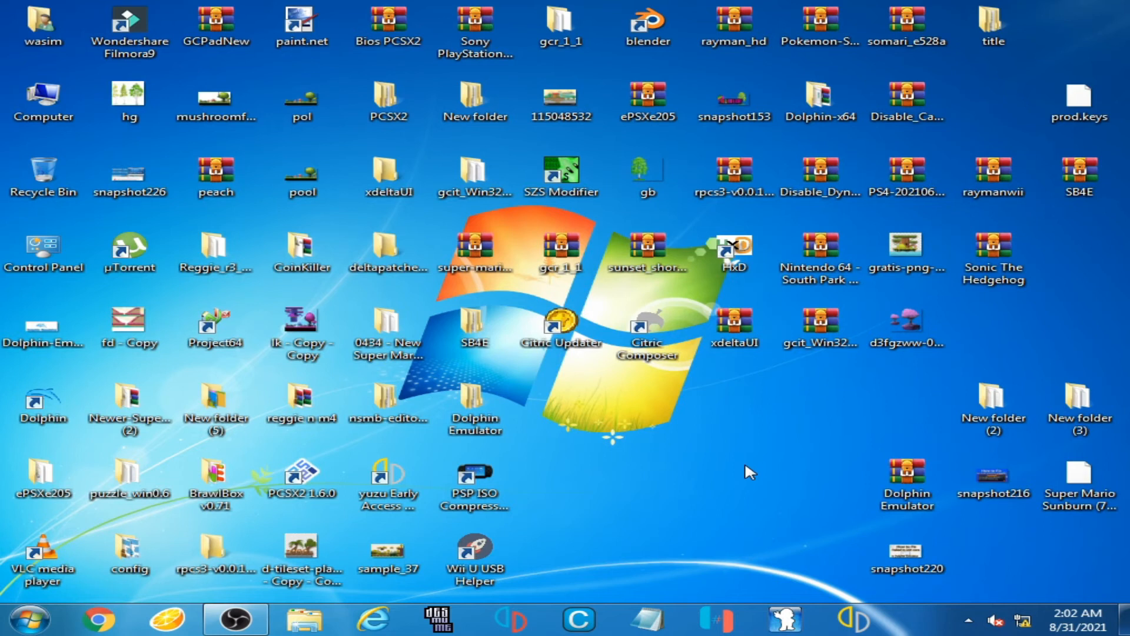
pyautogui.moveTo(661, 431)
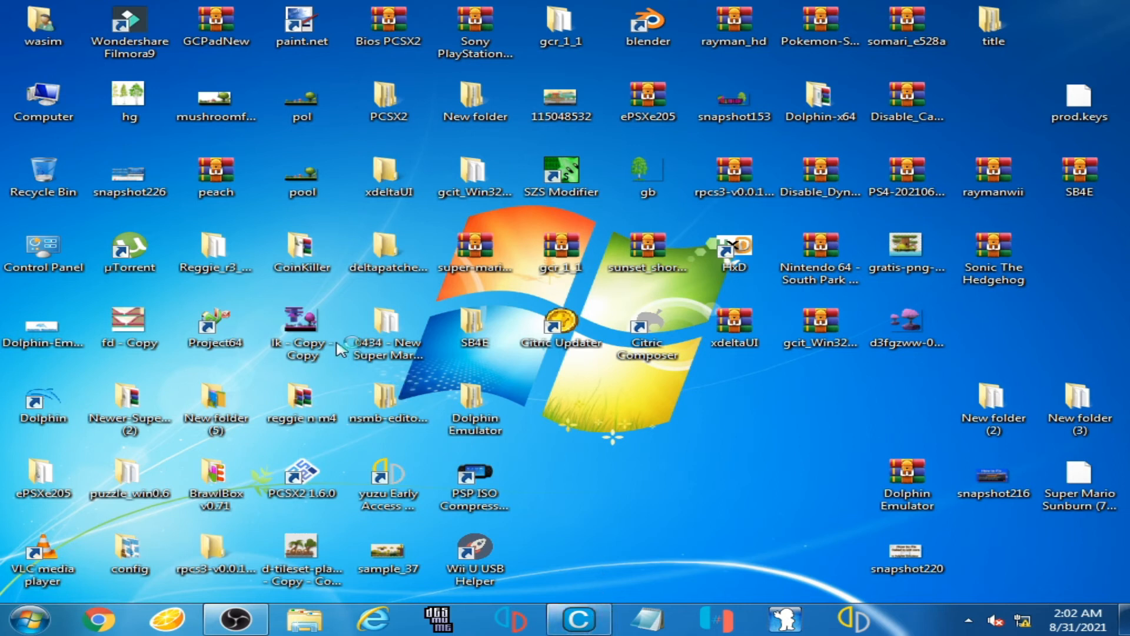
pyautogui.moveTo(674, 425)
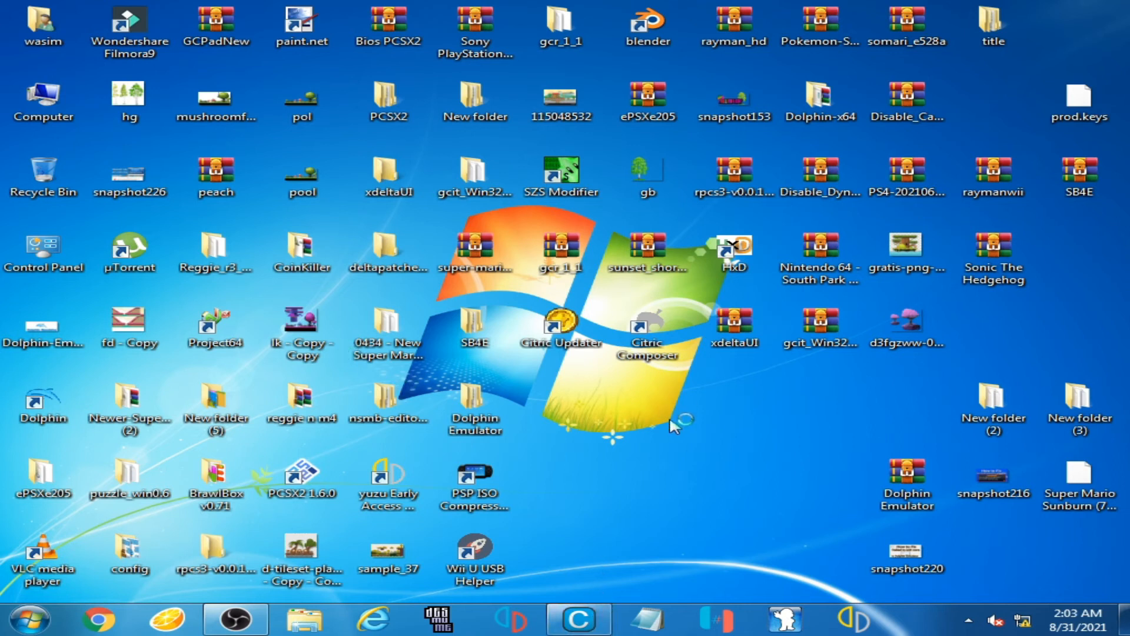
# Step: Launch Cemu 1.25.0b from the taskbar after the restart
pyautogui.click(578, 618)
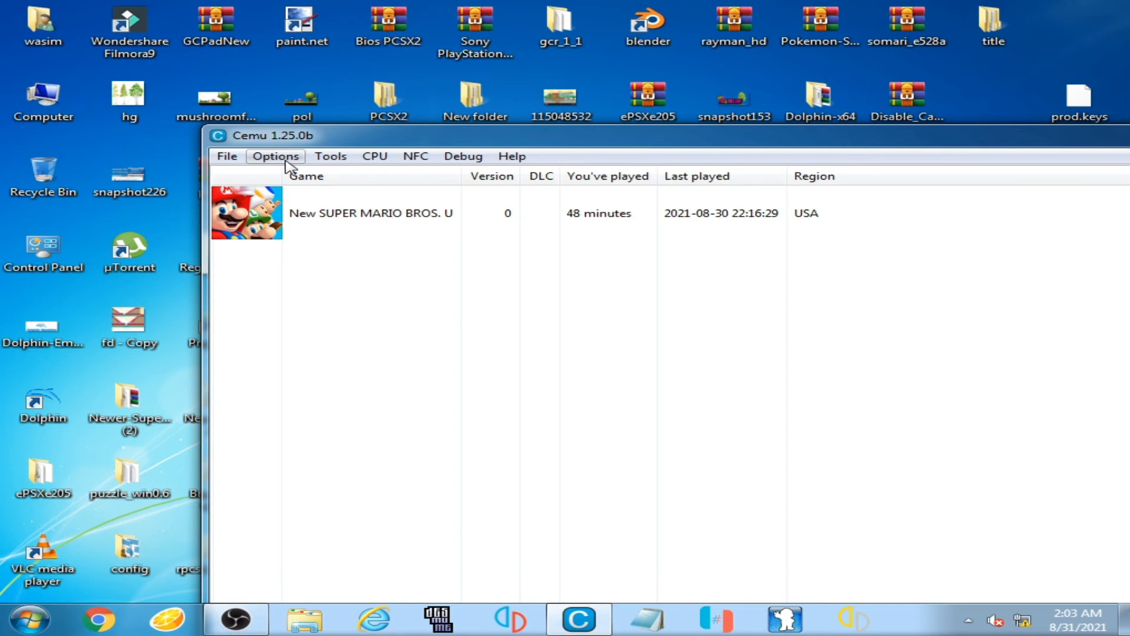
# Step: In Cemu's General settings, set the Graphics API to Vulkan with the GeForce GTX 750 device
pyautogui.click(275, 155)
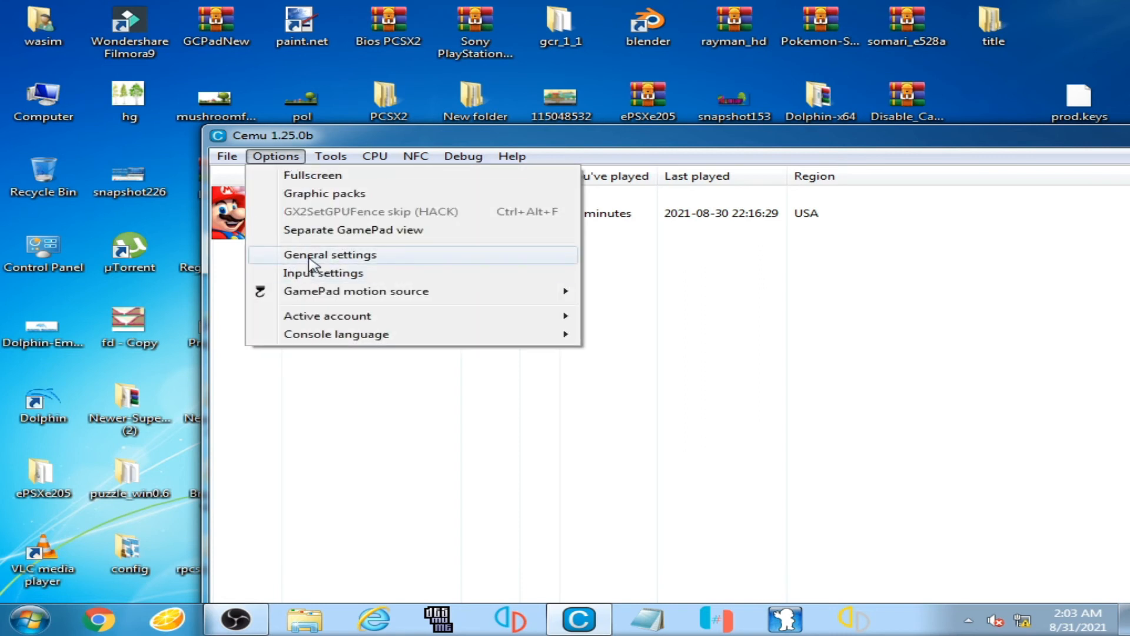
pyautogui.click(330, 255)
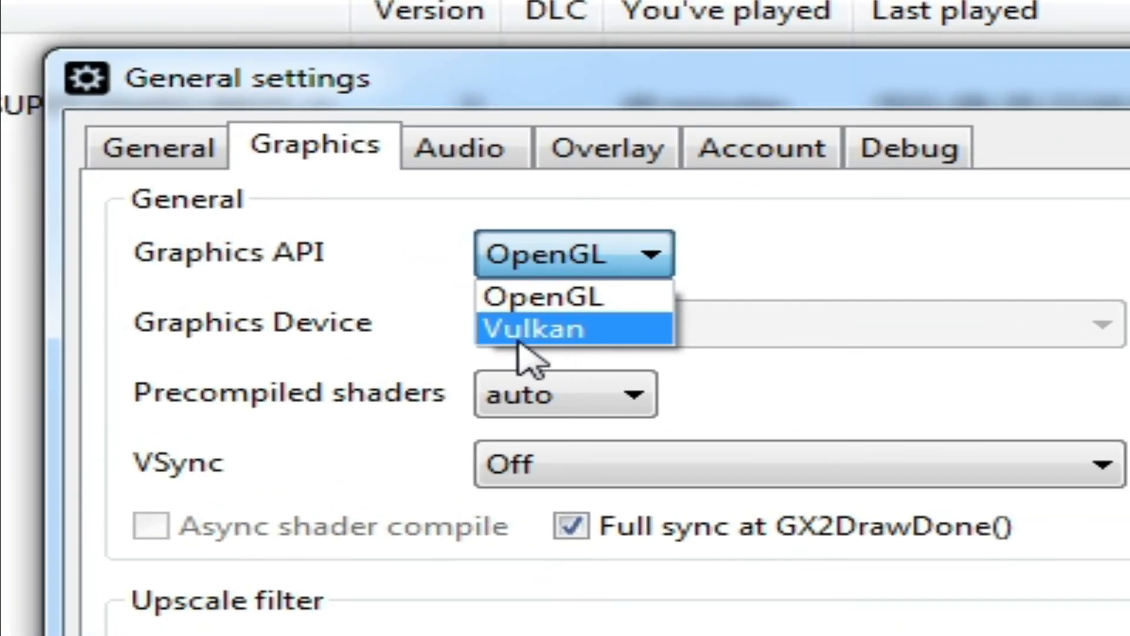
pyautogui.click(532, 328)
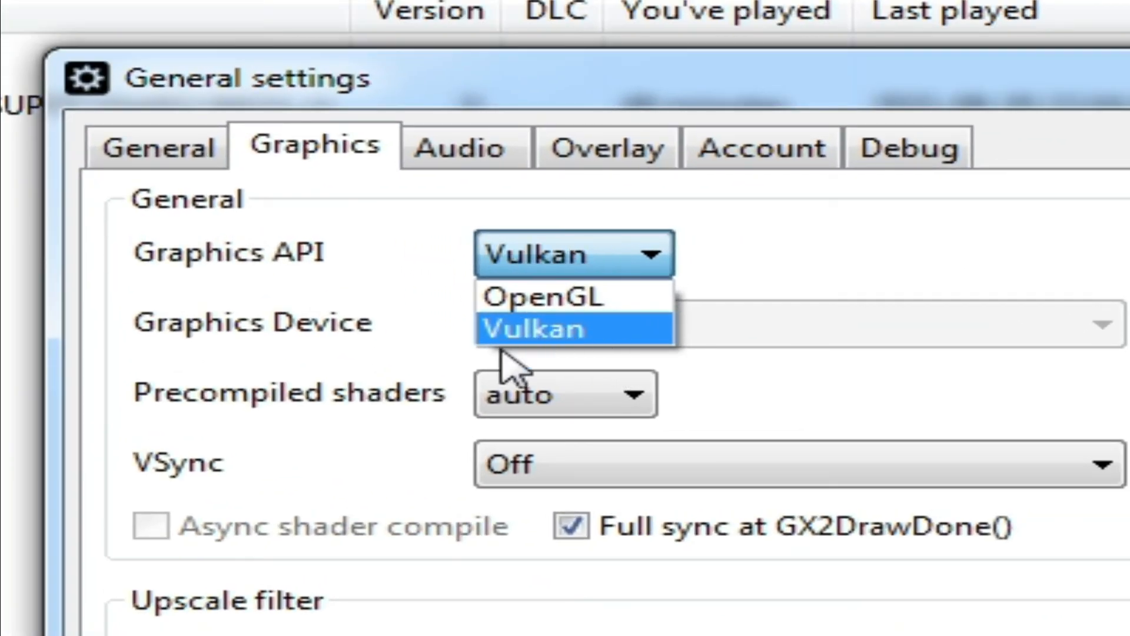
pyautogui.click(573, 328)
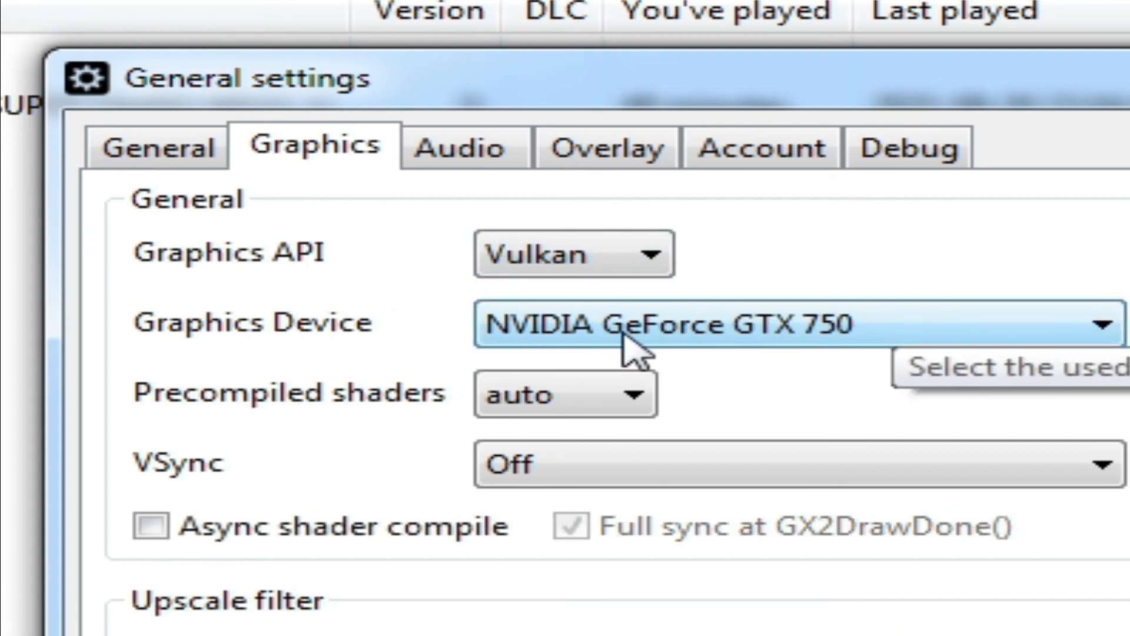
pyautogui.moveTo(562, 353)
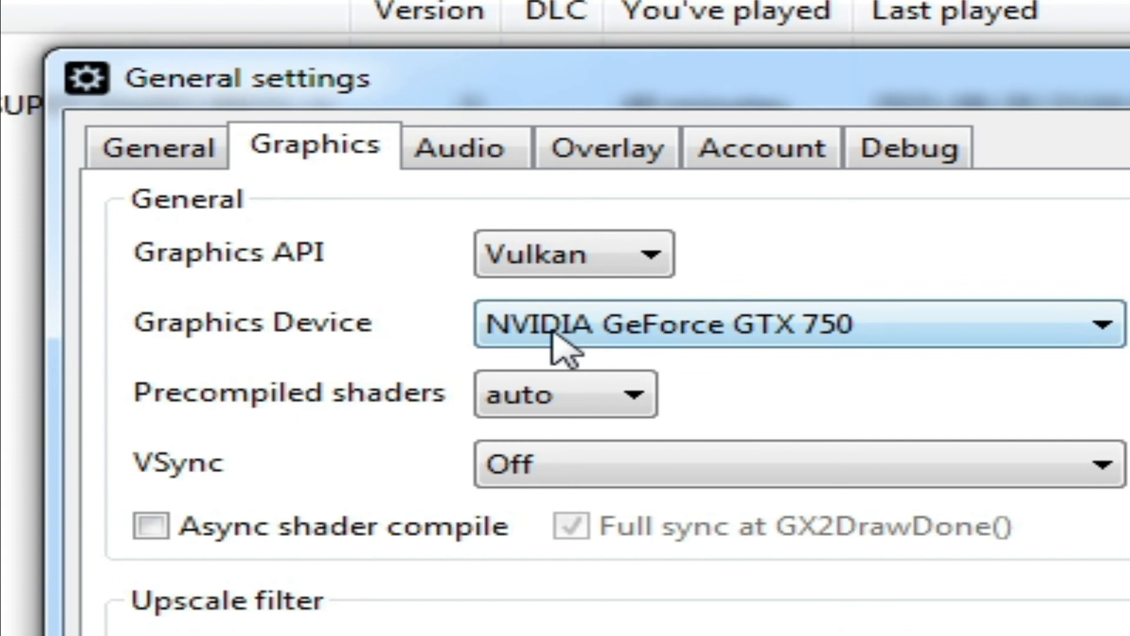
pyautogui.moveTo(828, 346)
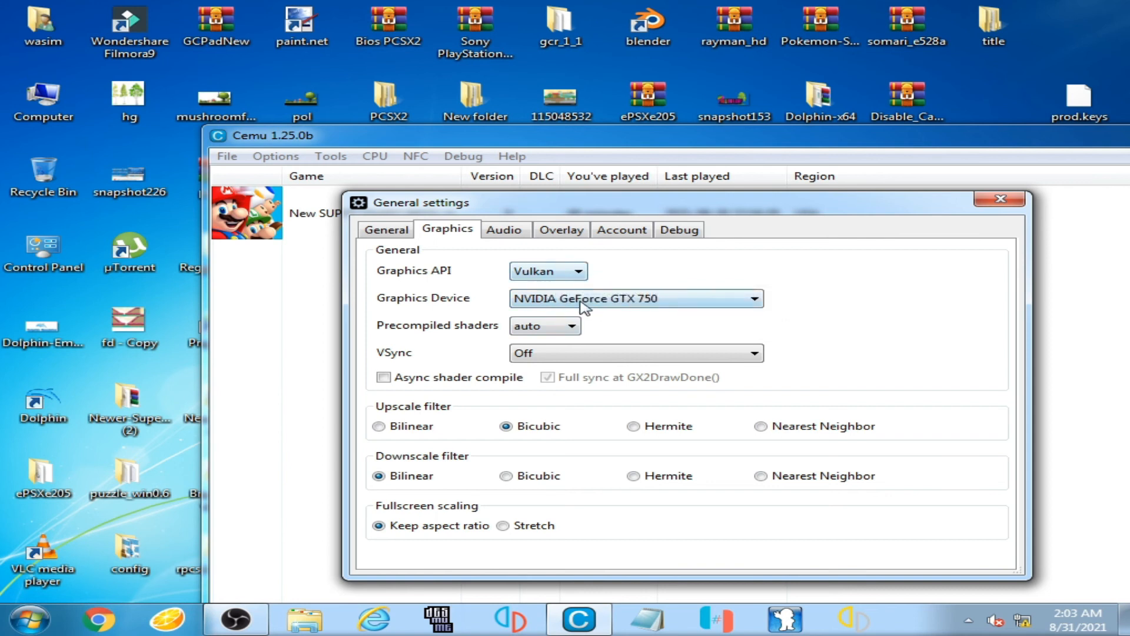
pyautogui.moveTo(230, 301)
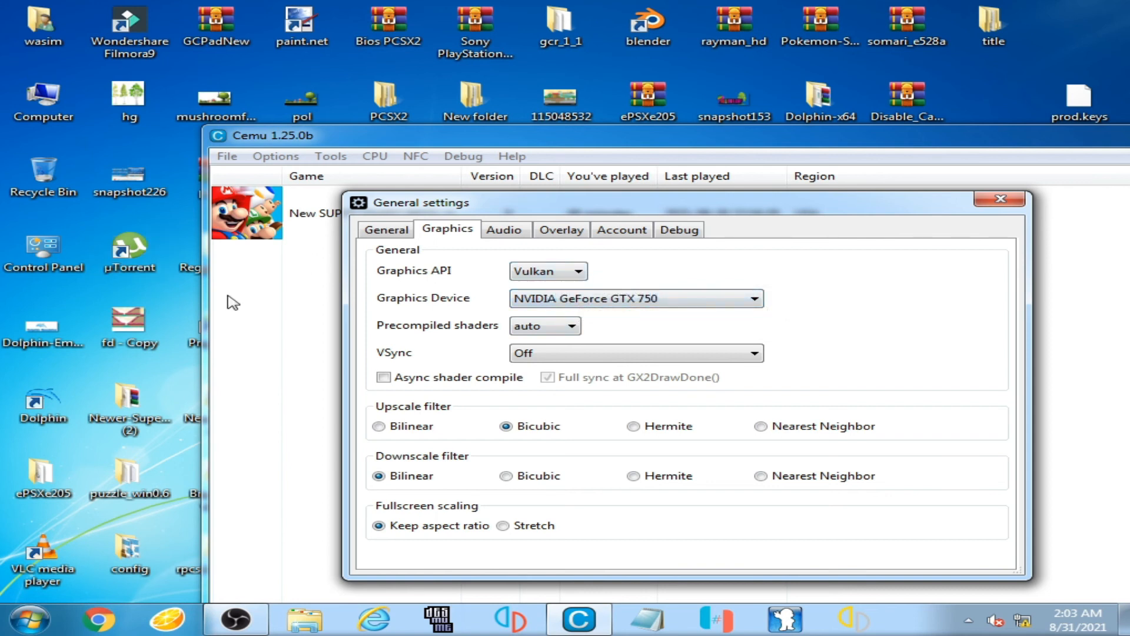
pyautogui.moveTo(299, 265)
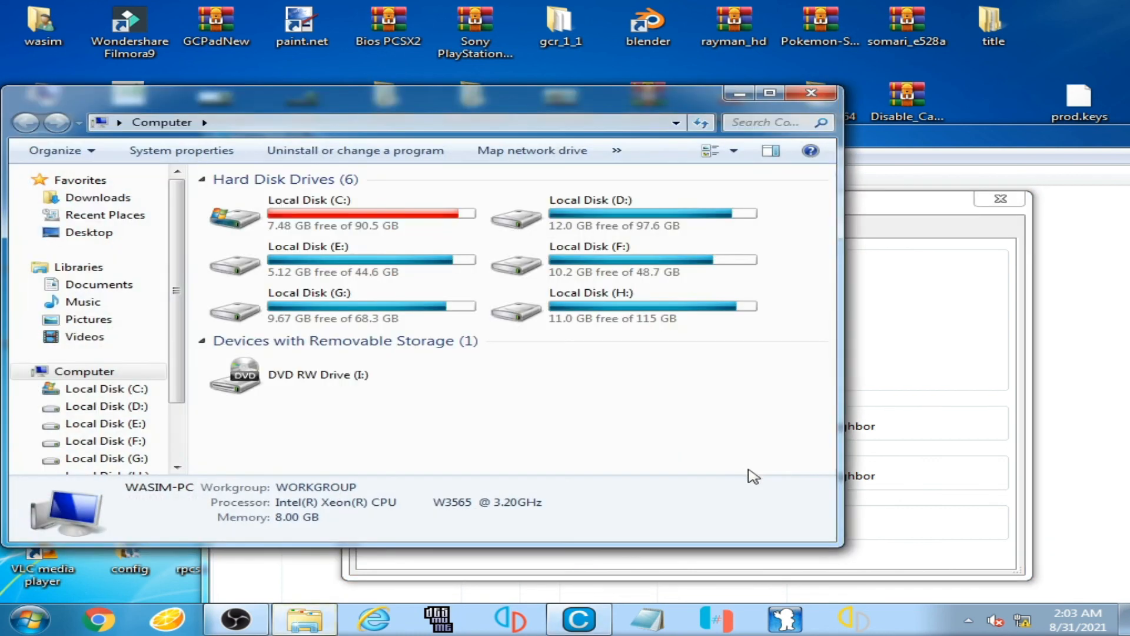
# Step: Open Device Manager via the Computer window's Properties
pyautogui.rightClick(751, 476)
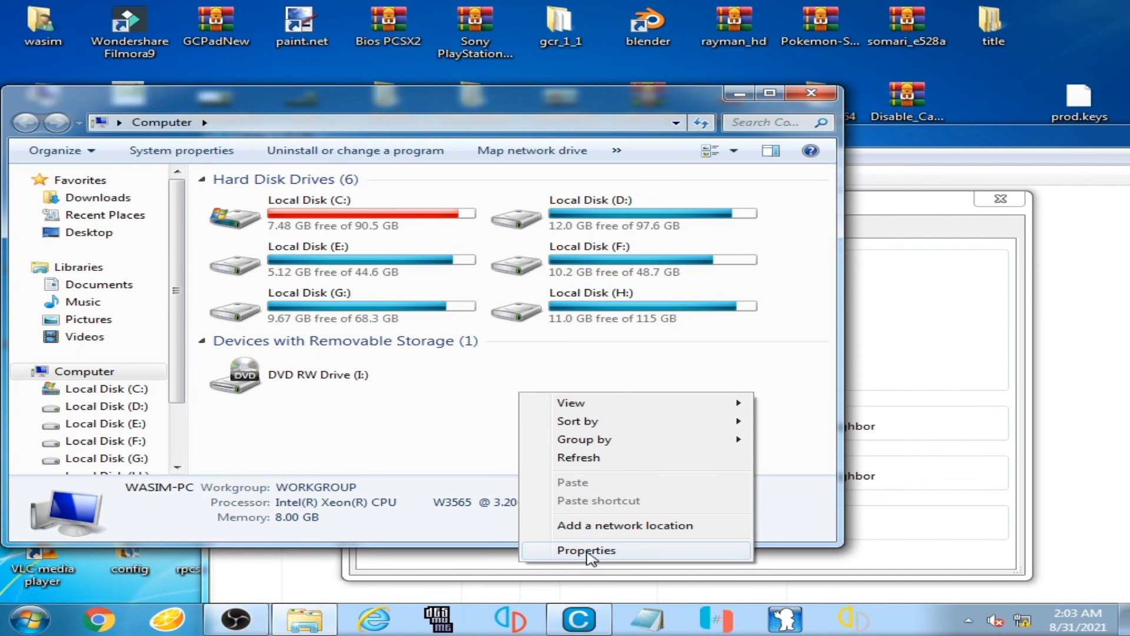
pyautogui.click(585, 549)
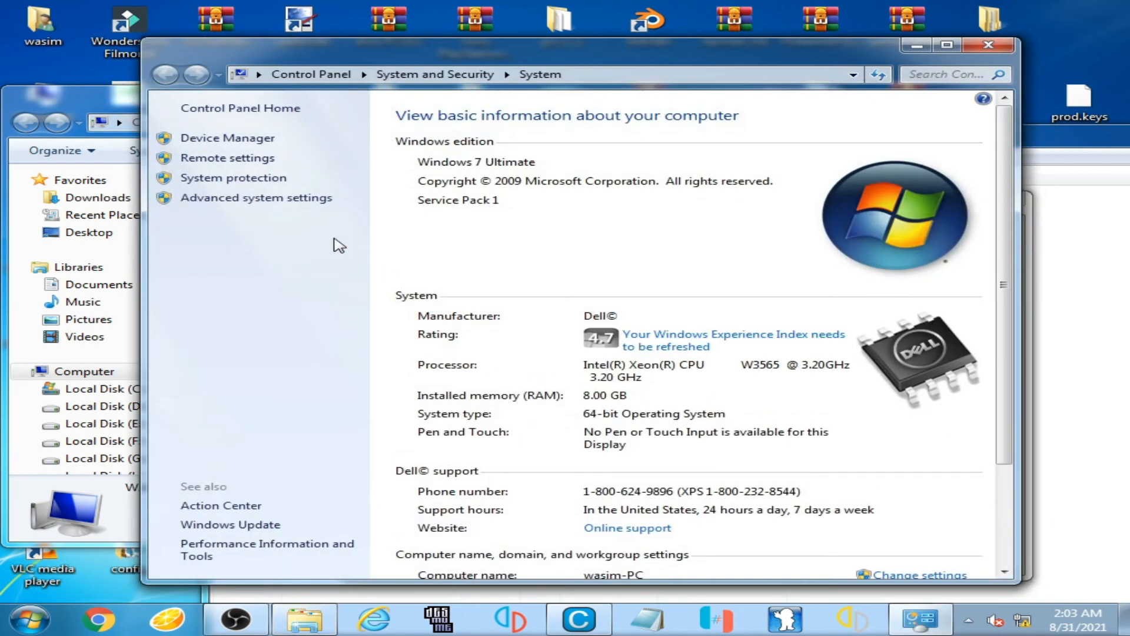
pyautogui.moveTo(228, 138)
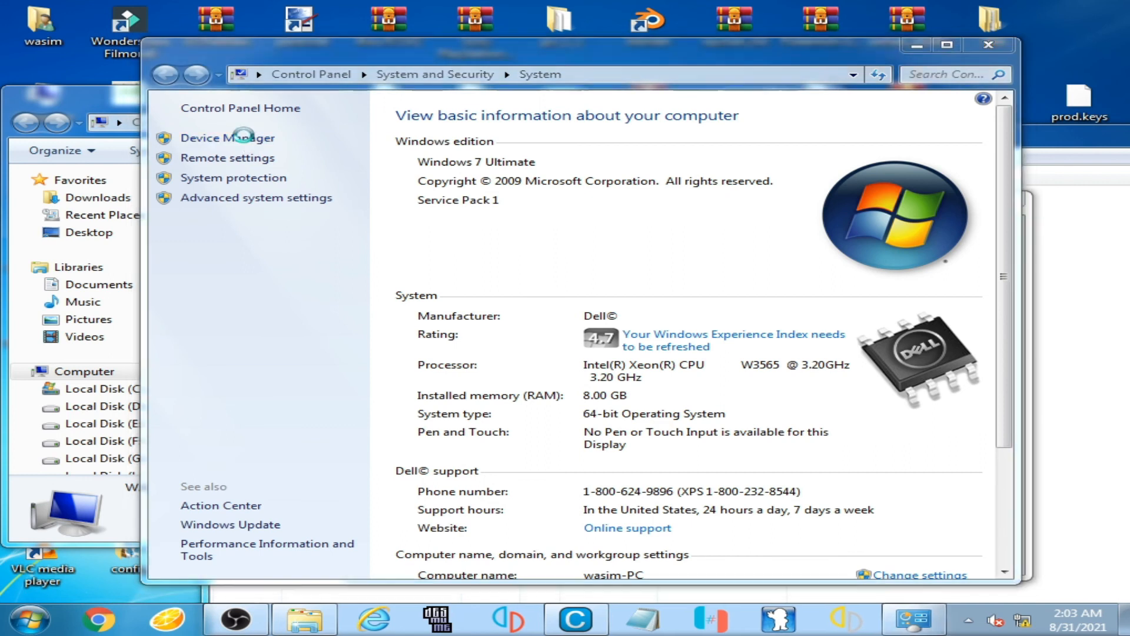
pyautogui.click(229, 137)
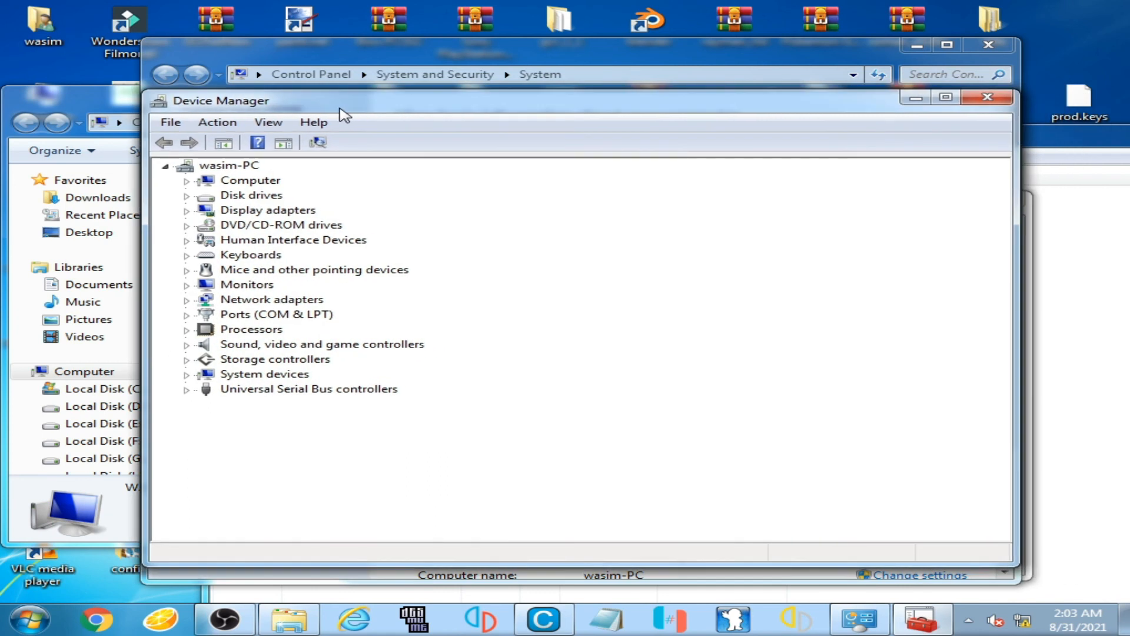
pyautogui.moveTo(189, 229)
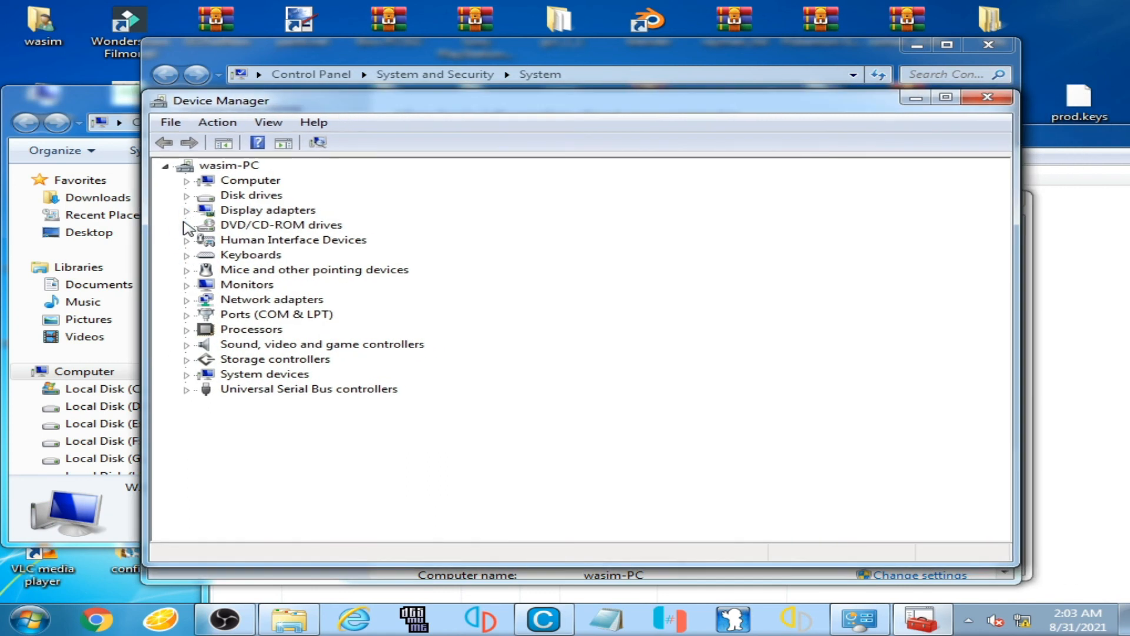
# Step: Expand Display adapters and select the NVIDIA GeForce GTX 750
pyautogui.click(186, 209)
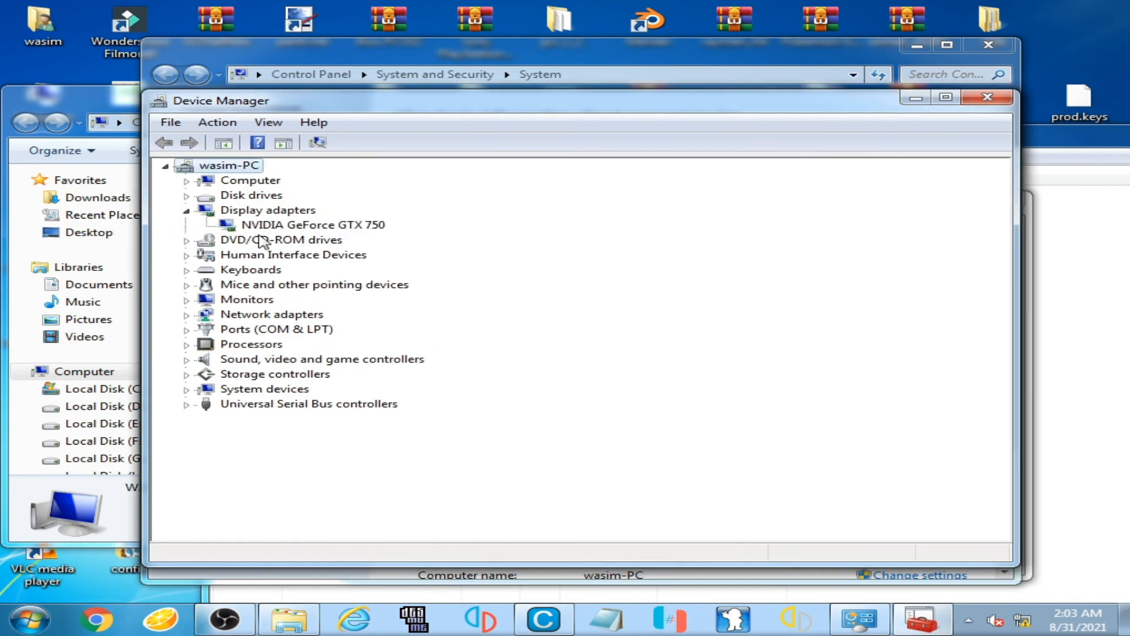
pyautogui.moveTo(281, 232)
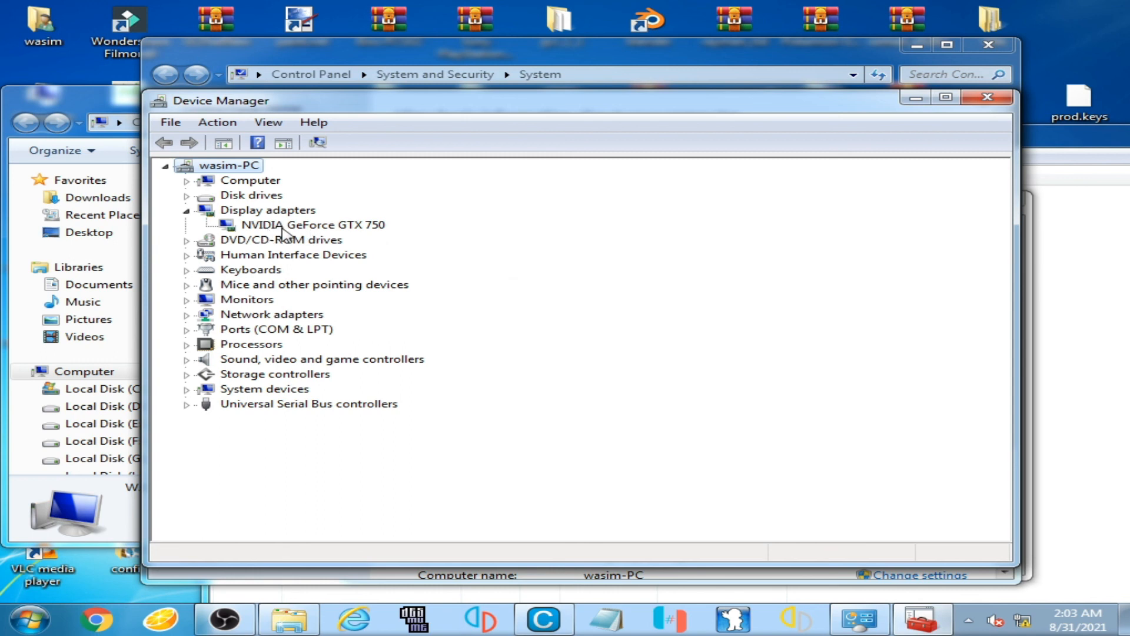
pyautogui.click(312, 224)
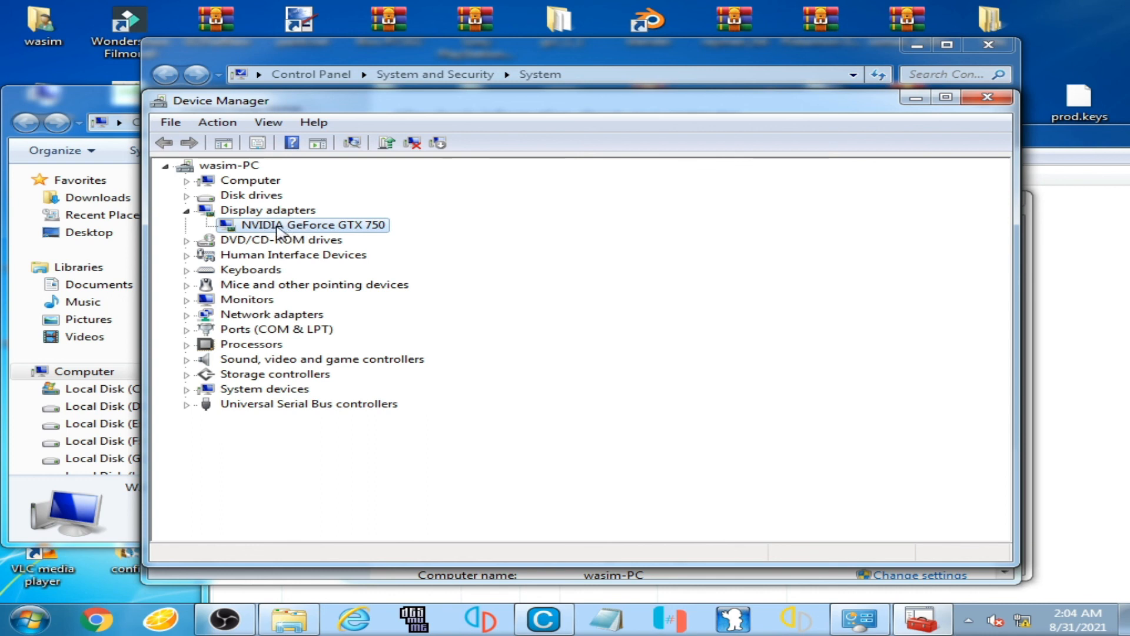
pyautogui.moveTo(283, 232)
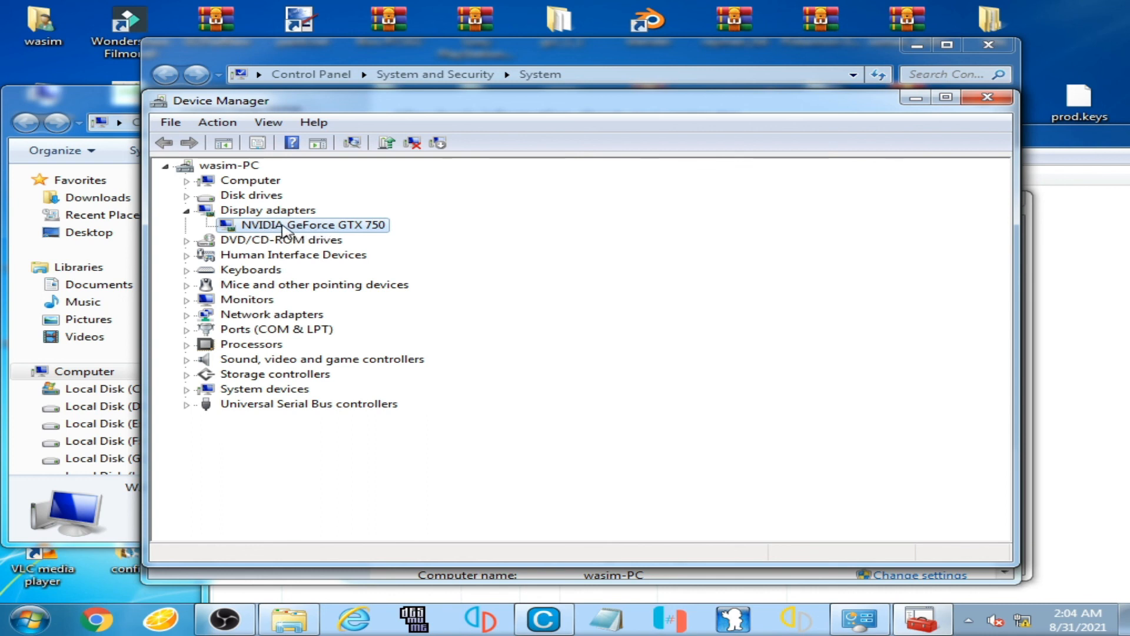
pyautogui.moveTo(988, 97)
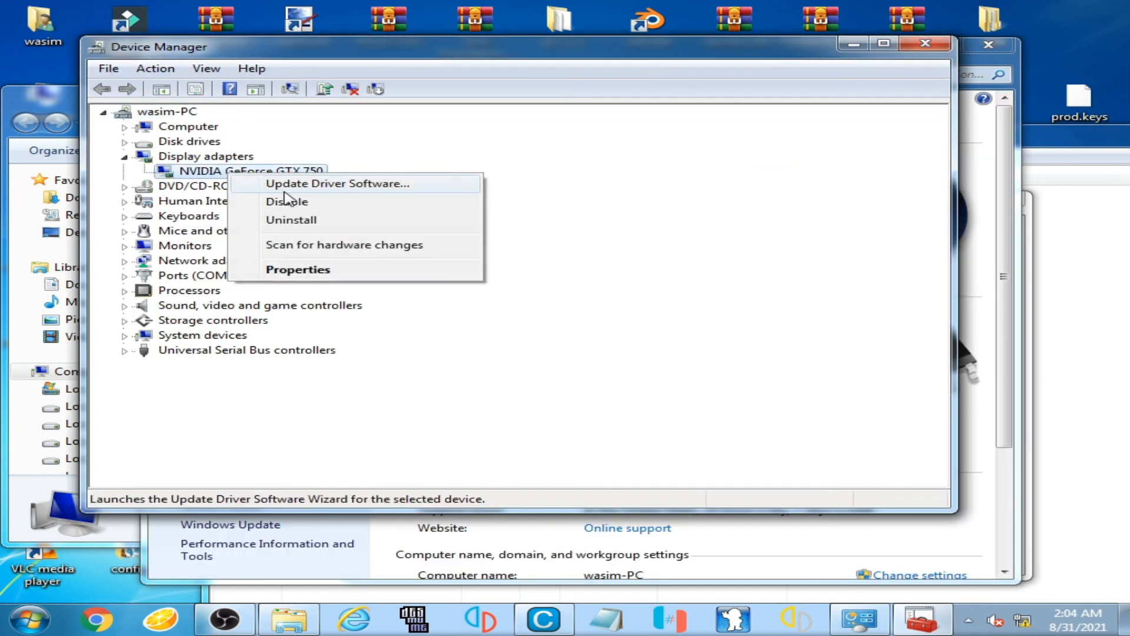
pyautogui.moveTo(287, 201)
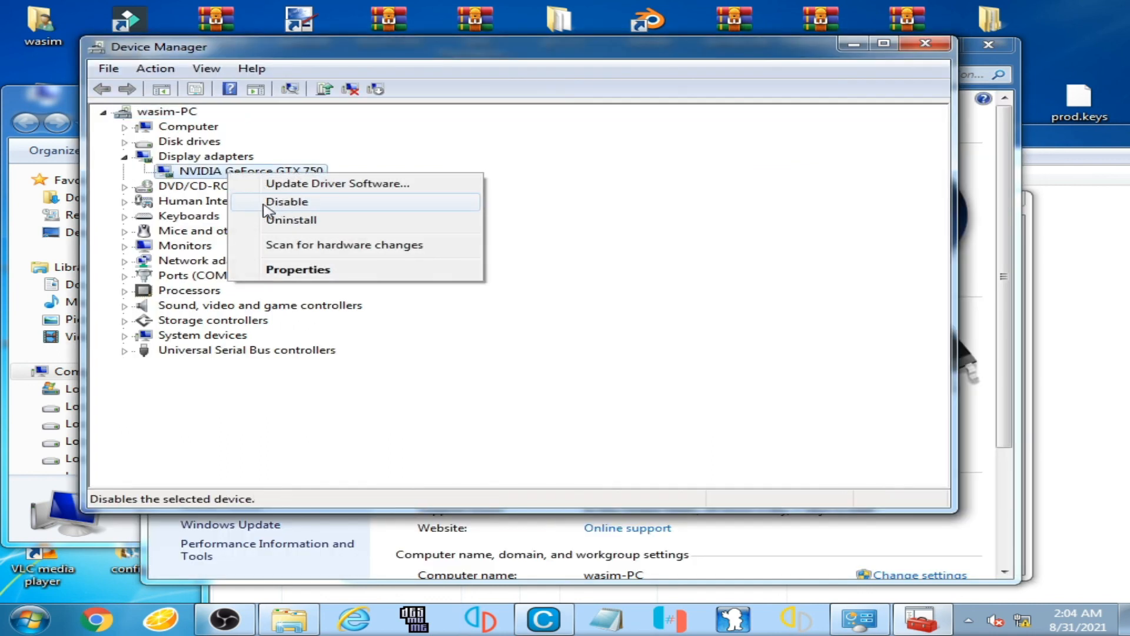
pyautogui.moveTo(303, 209)
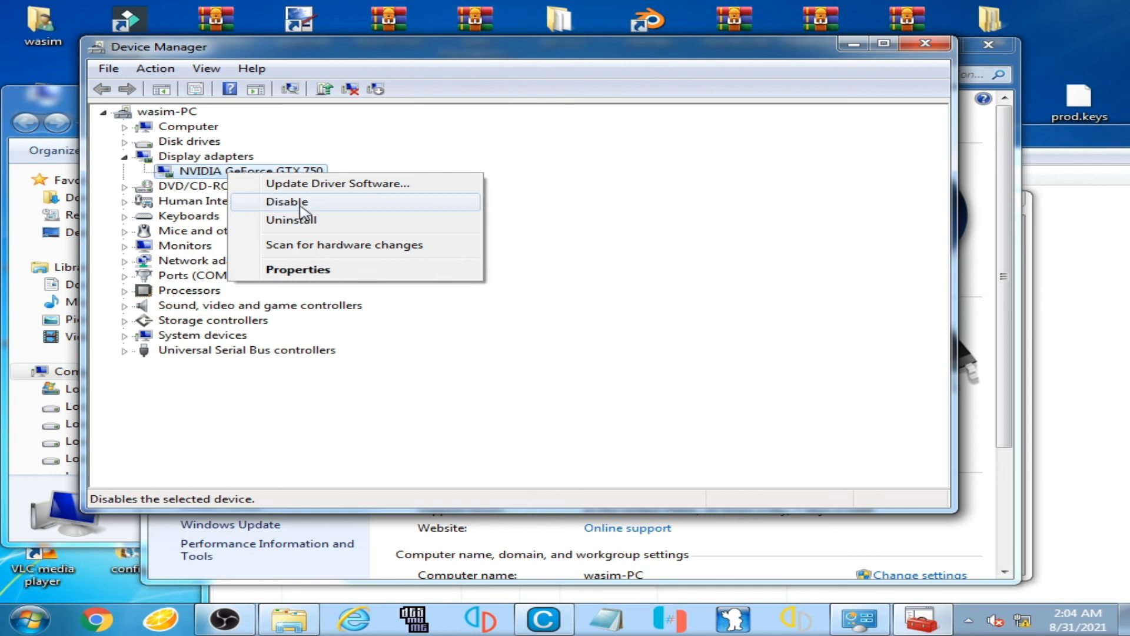
pyautogui.moveTo(282, 209)
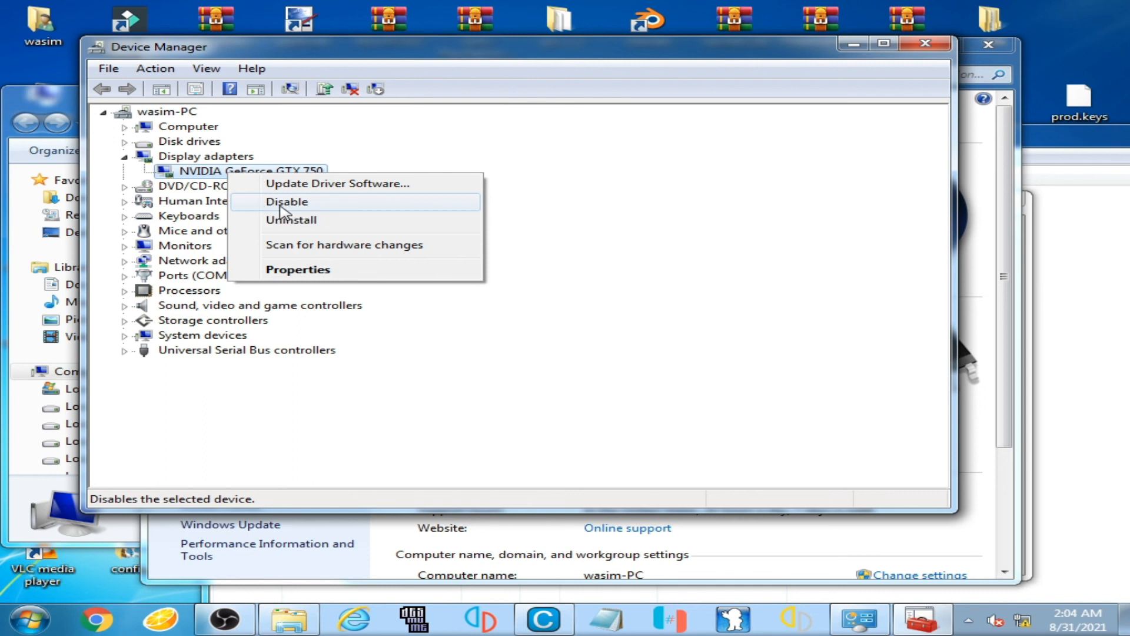